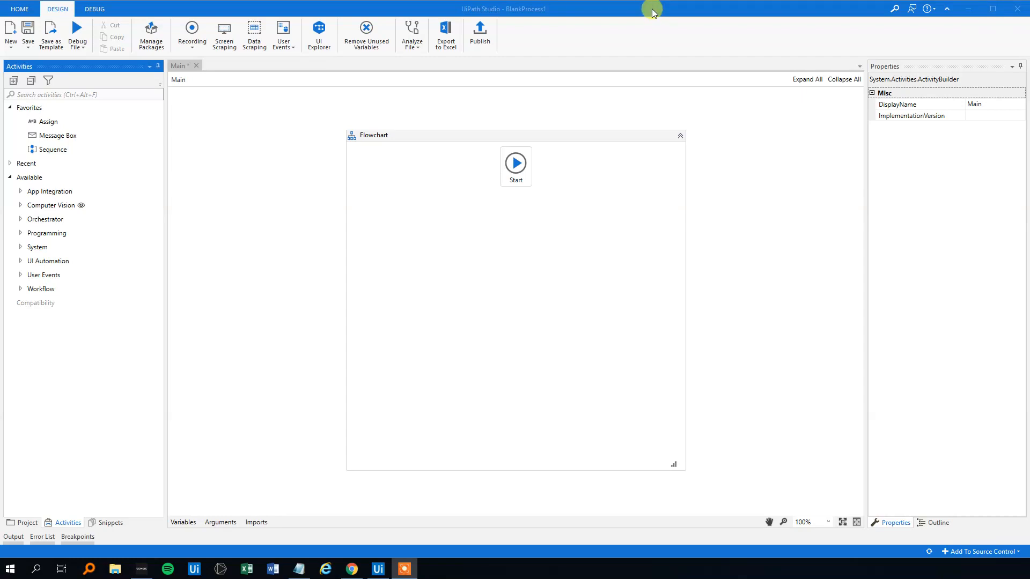
pyautogui.moveTo(433, 11)
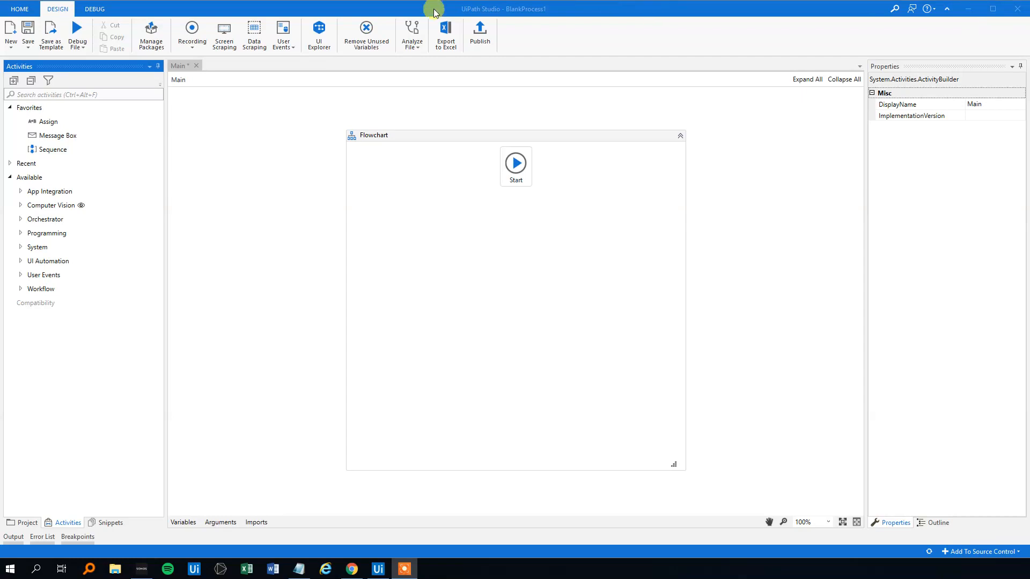
# Drop a Sequence after Start, open it, and search 'tr' for Try Catch.
pyautogui.click(84, 94)
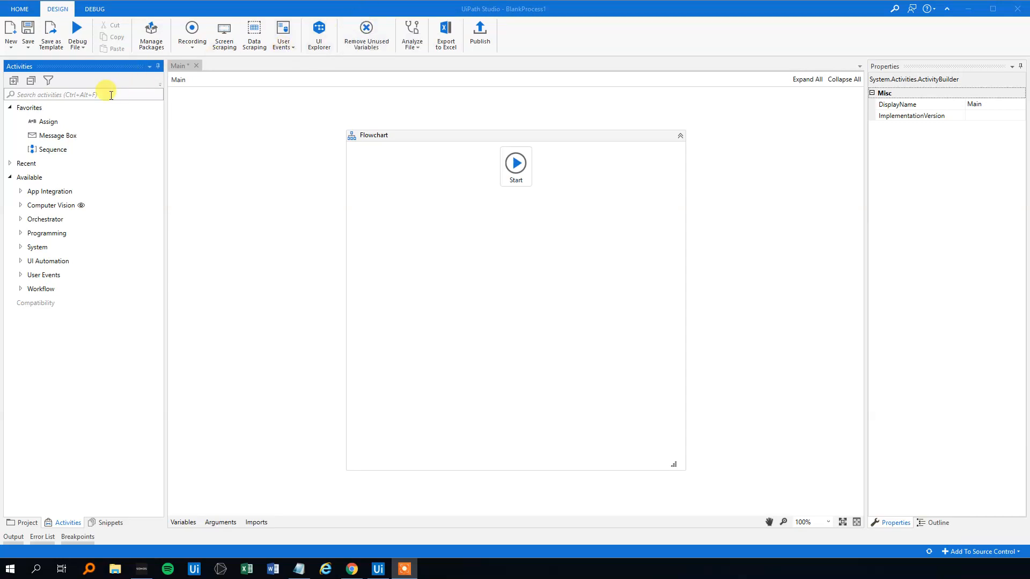
pyautogui.write('se')
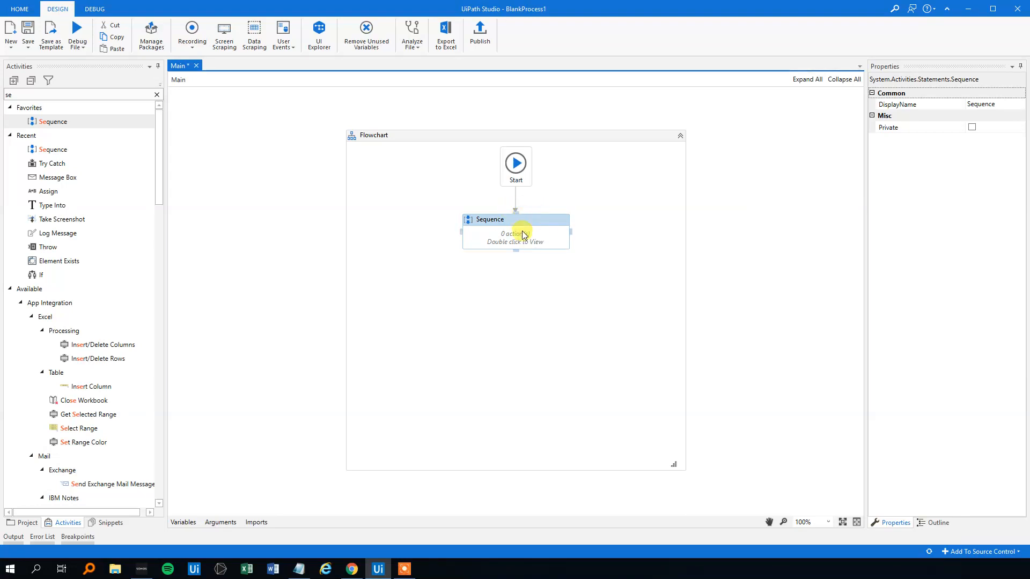
pyautogui.doubleClick(515, 234)
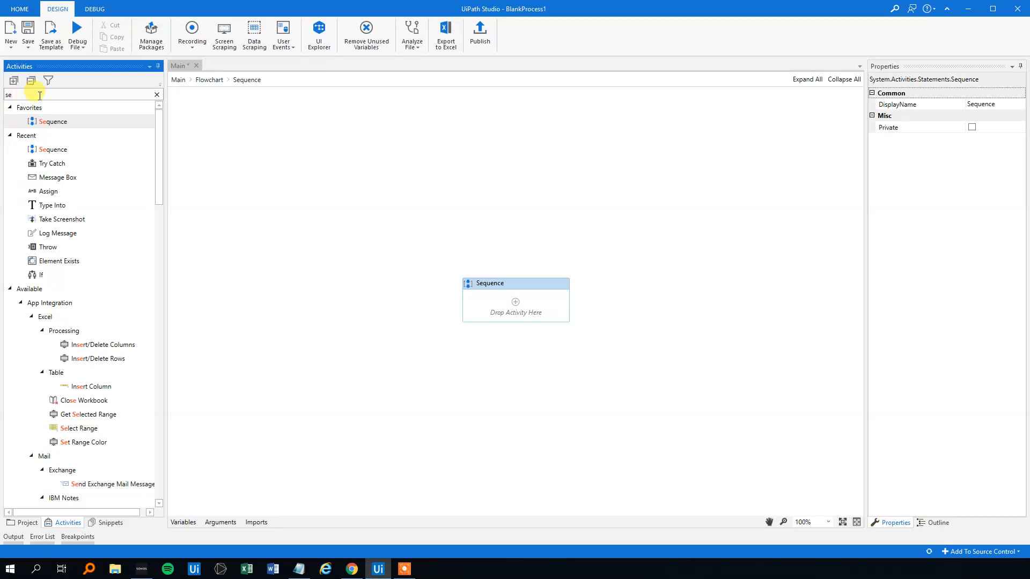
pyautogui.write('try')
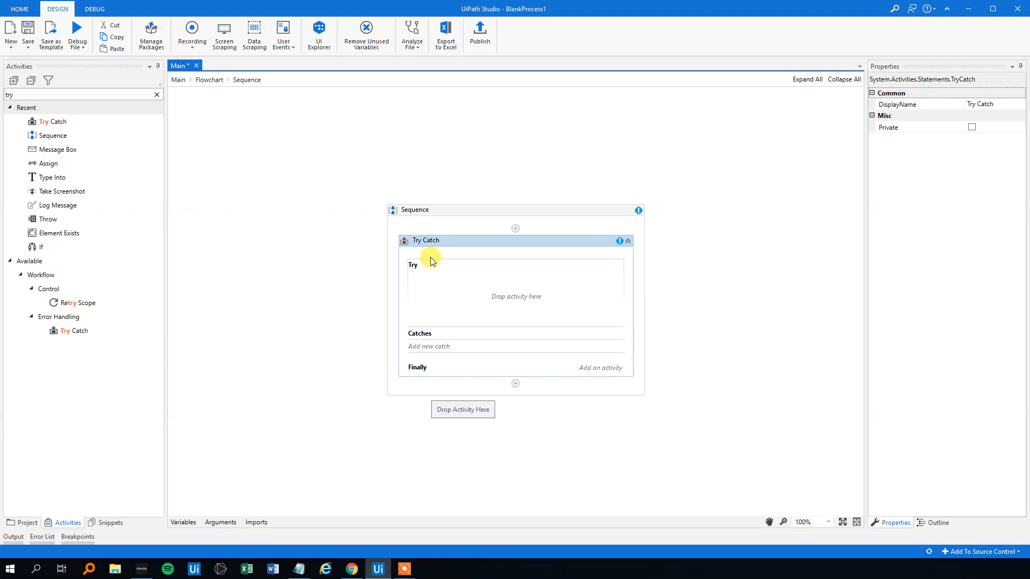
pyautogui.moveTo(592, 300)
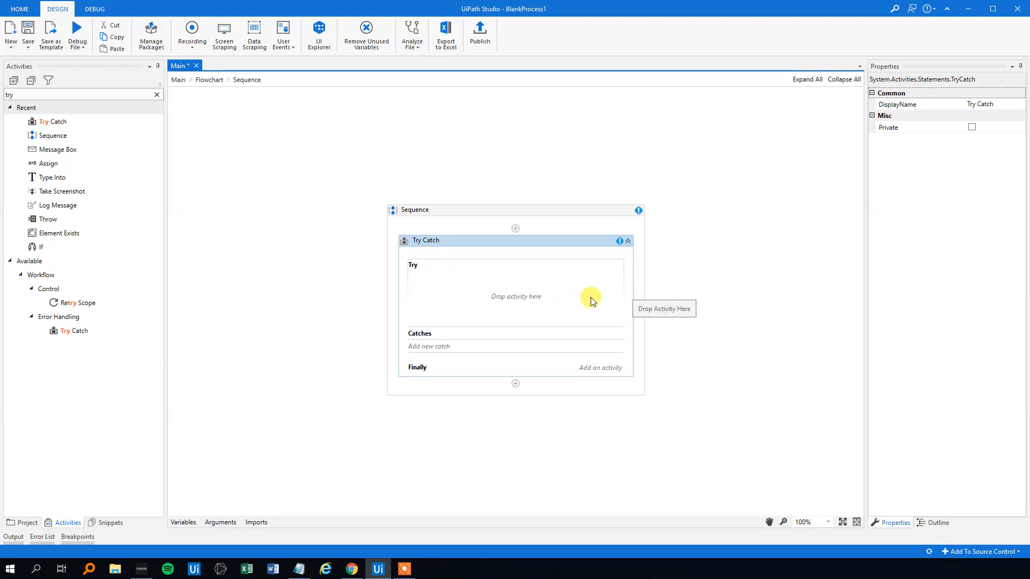
pyautogui.moveTo(516, 293)
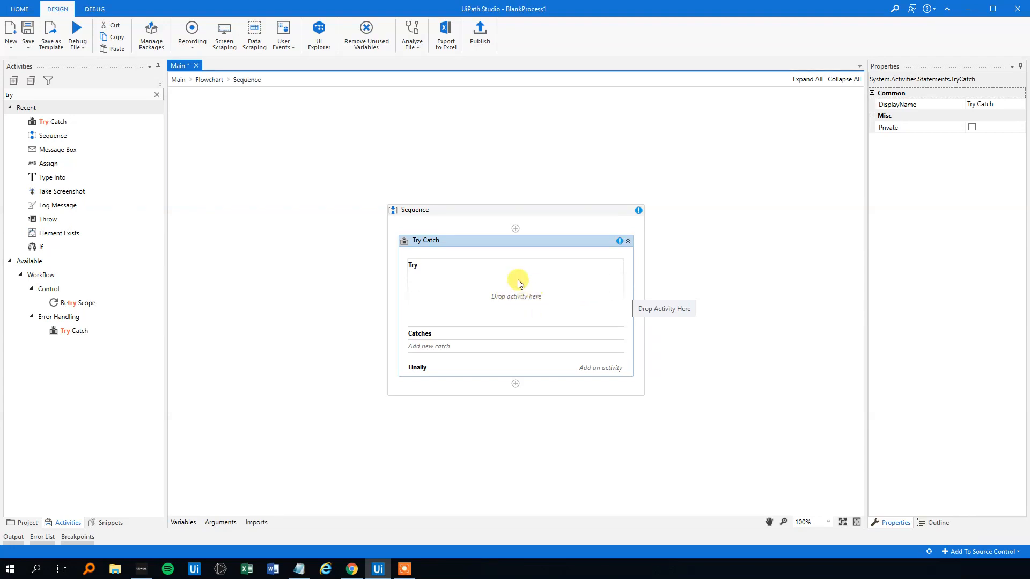
pyautogui.moveTo(424, 337)
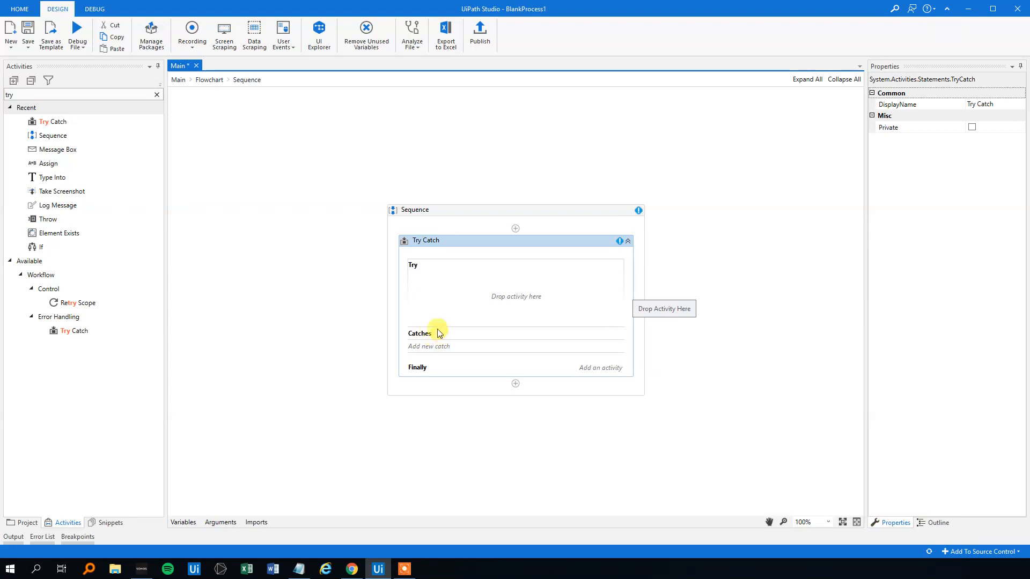
pyautogui.moveTo(406, 279)
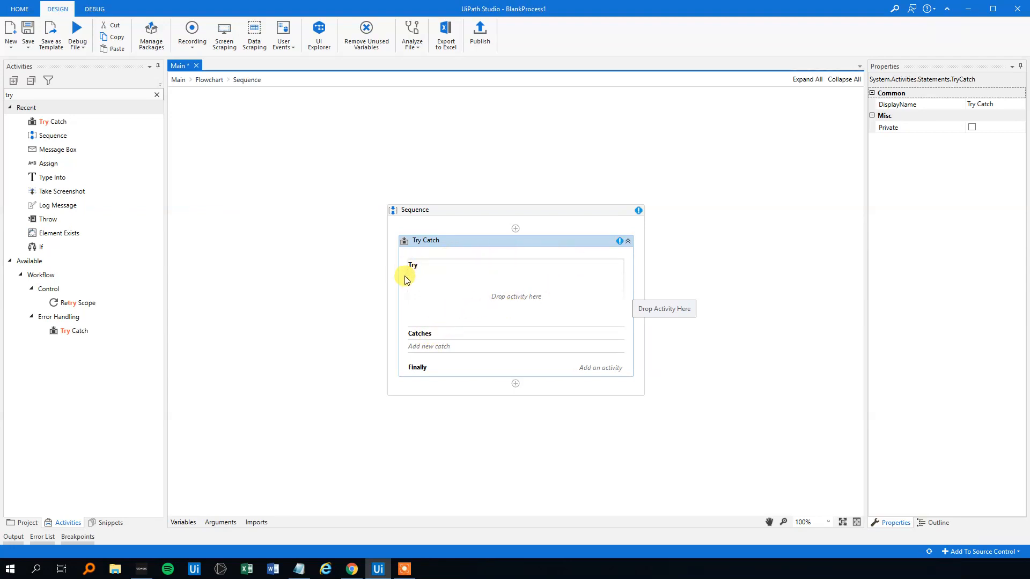
pyautogui.moveTo(481, 301)
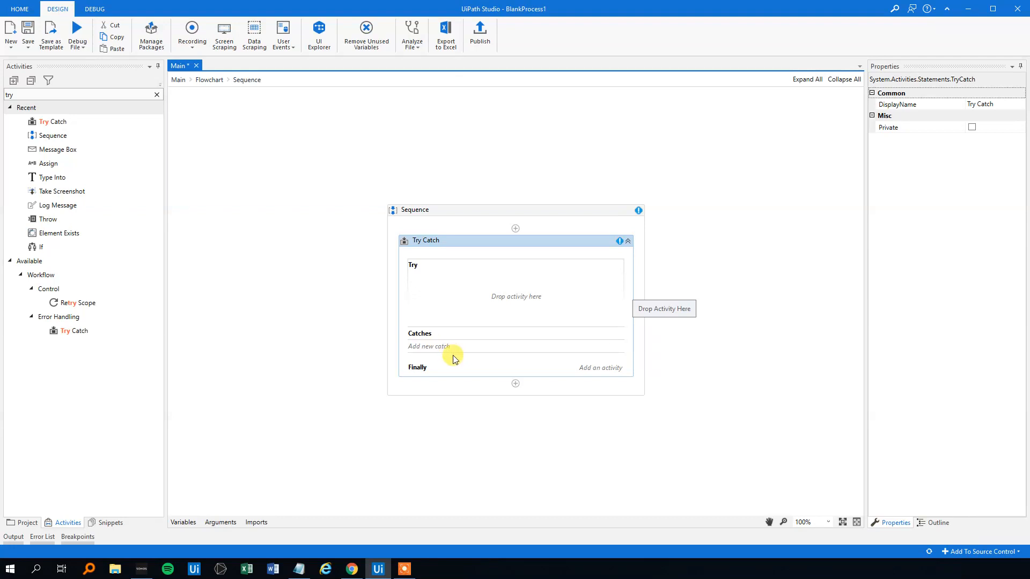
pyautogui.click(428, 346)
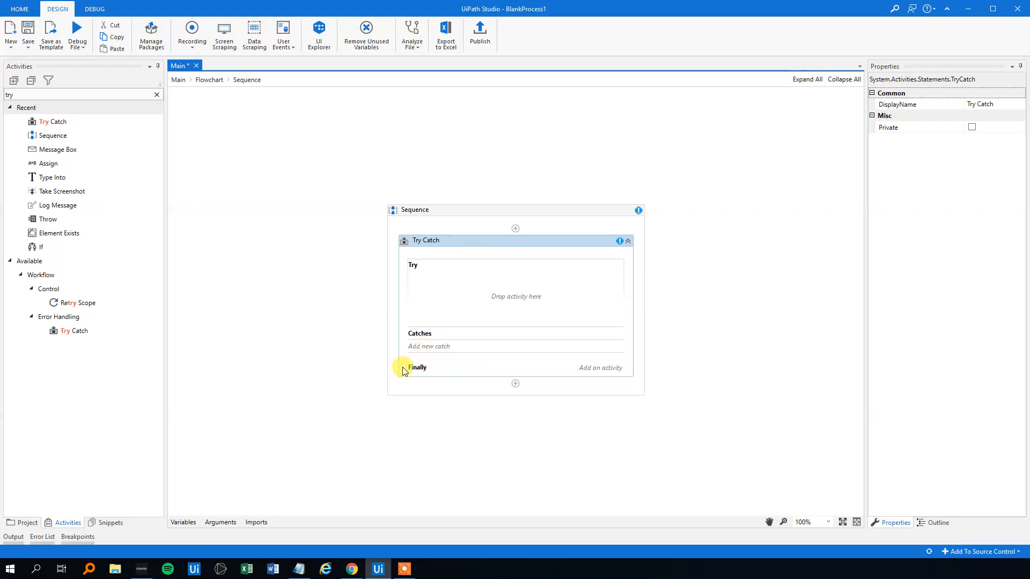
pyautogui.moveTo(550, 362)
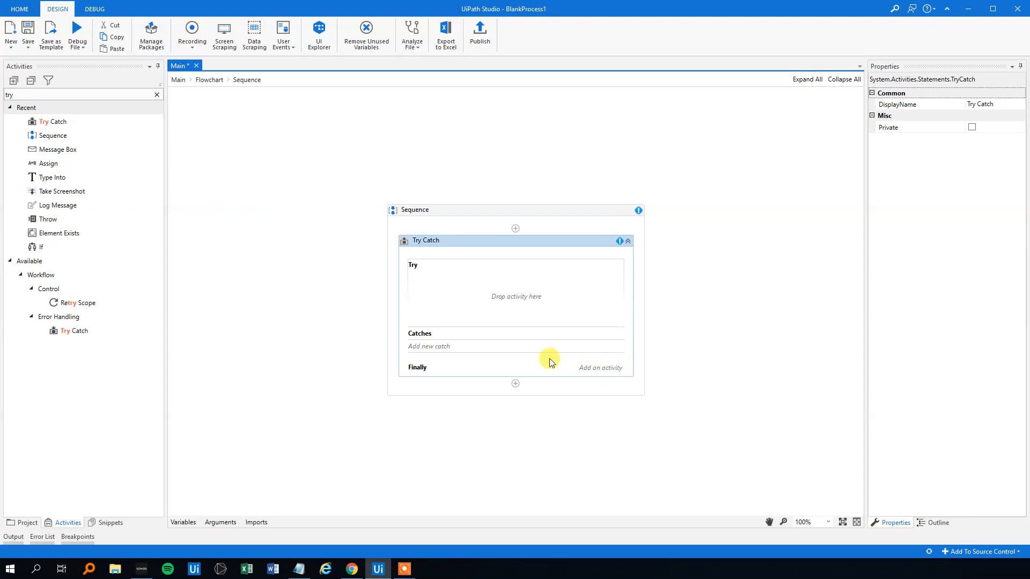
pyautogui.moveTo(421, 267)
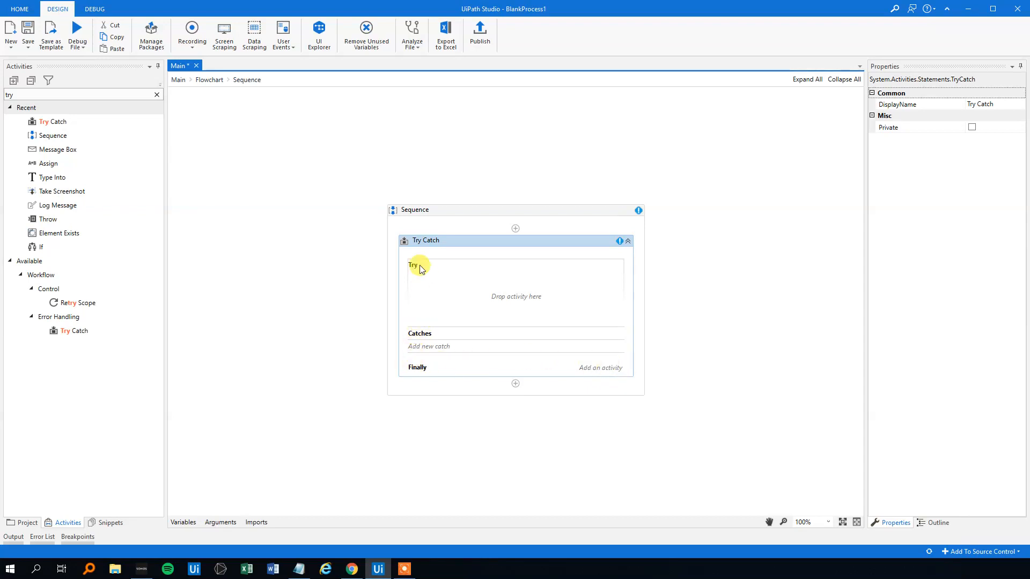
pyautogui.moveTo(550, 366)
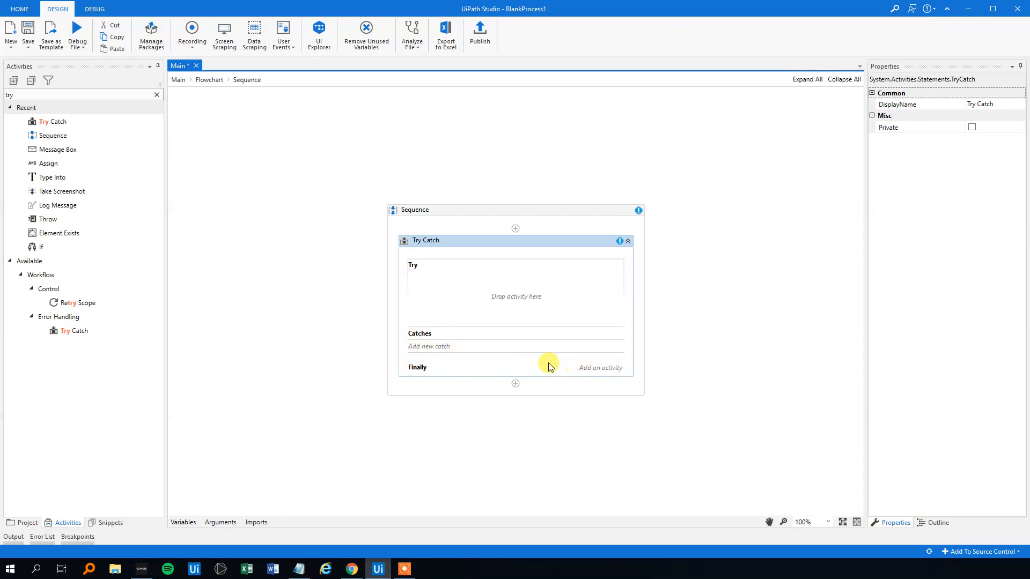
pyautogui.moveTo(492, 389)
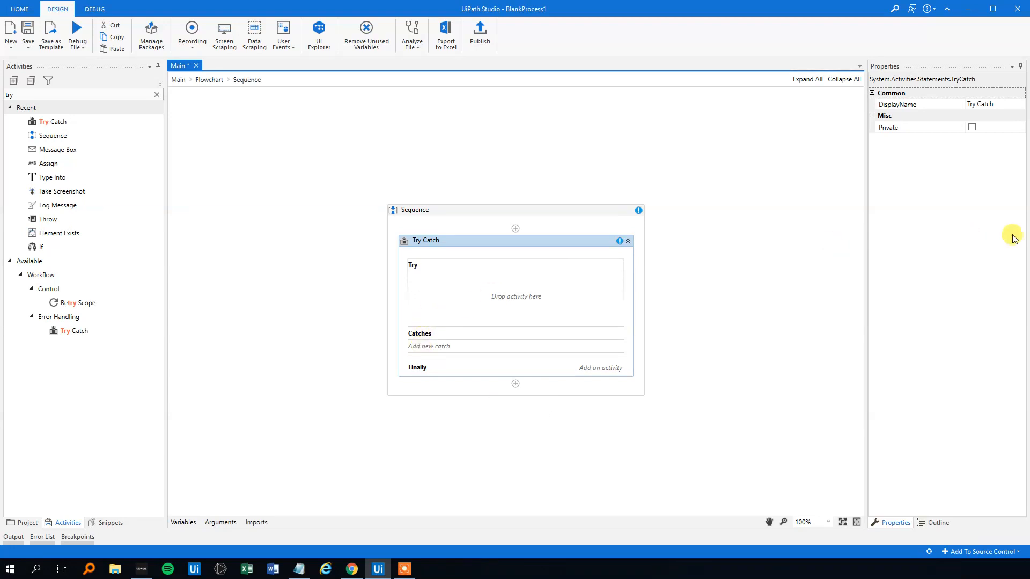
pyautogui.moveTo(1014, 237)
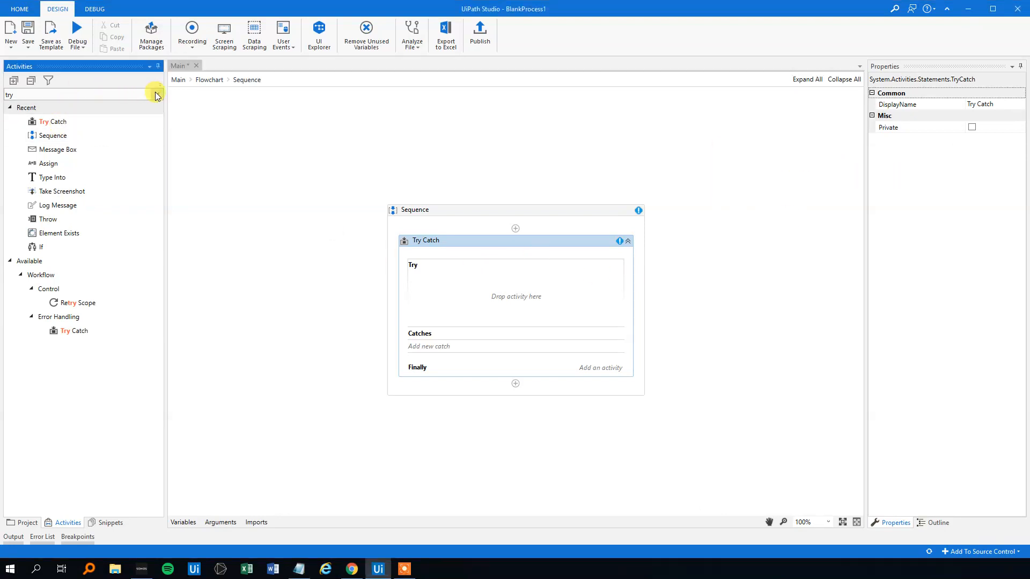
# Add a Type Into on Notepad's text area that types "Hello Youtube".
pyautogui.write('yp')
pyautogui.write('"H')
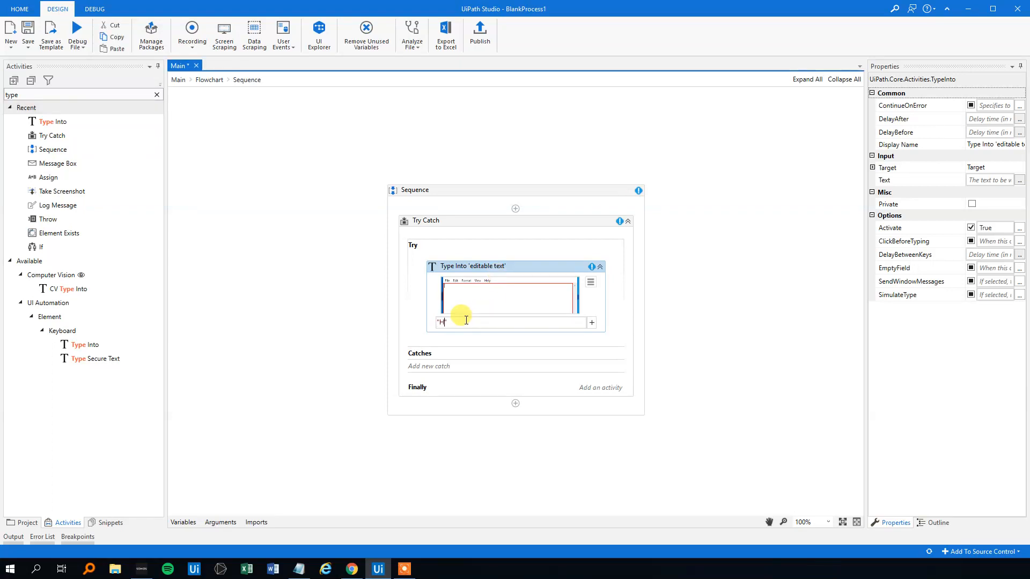
pyautogui.write('ello Youtube')
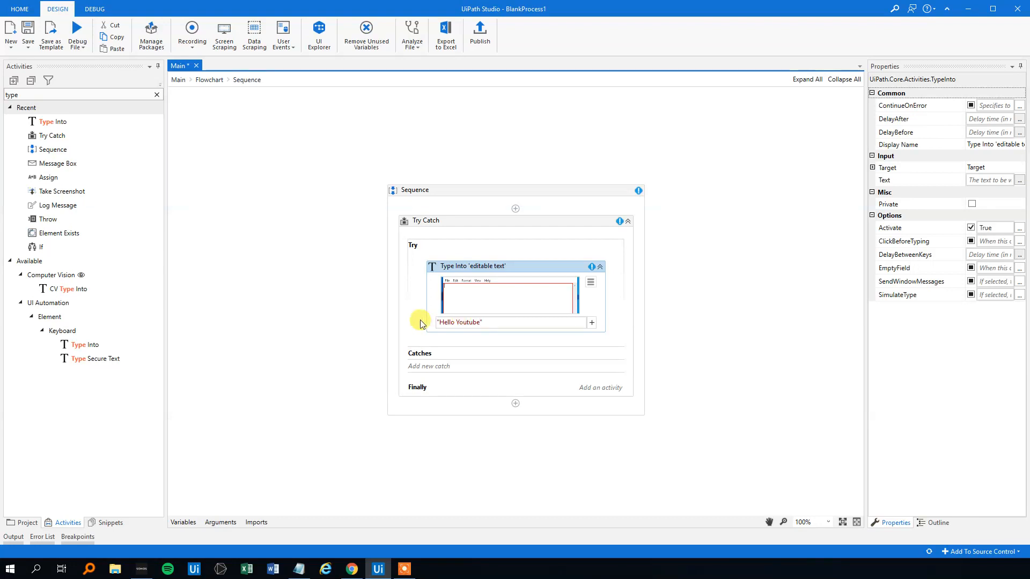
pyautogui.click(425, 220)
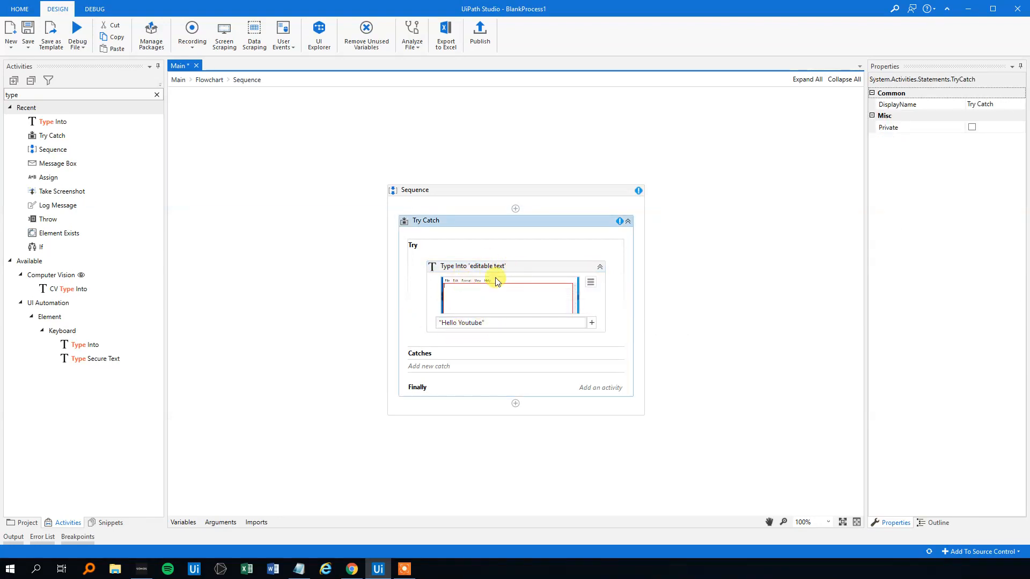
pyautogui.click(299, 569)
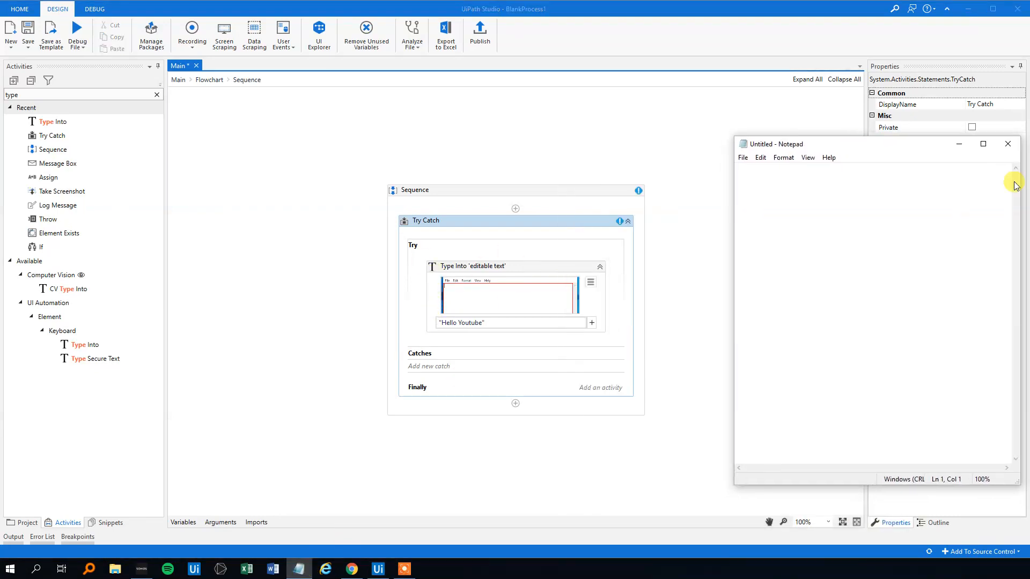
pyautogui.moveTo(454, 366)
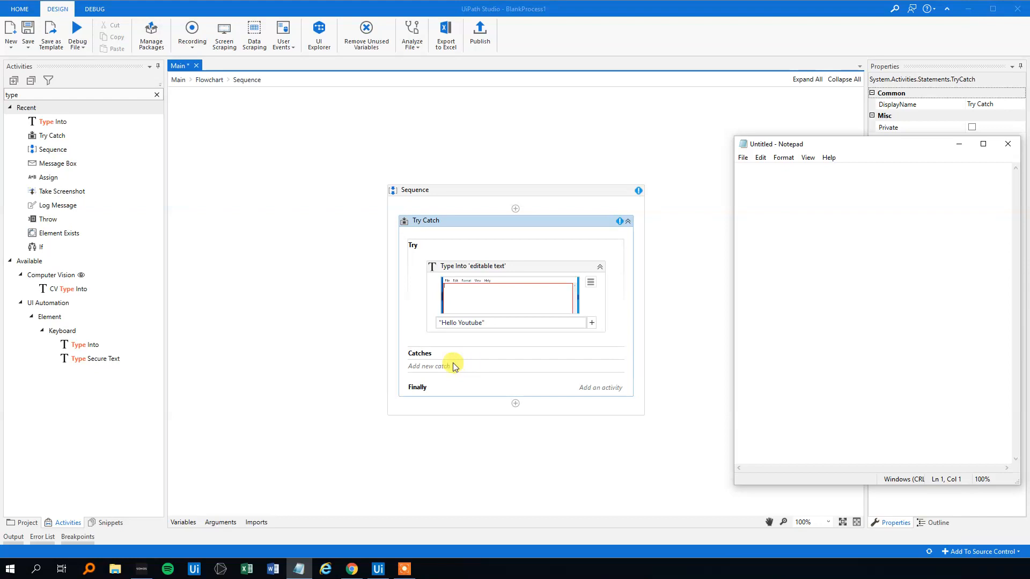
# Add a System.Exception catch to the Try Catch.
pyautogui.click(1007, 144)
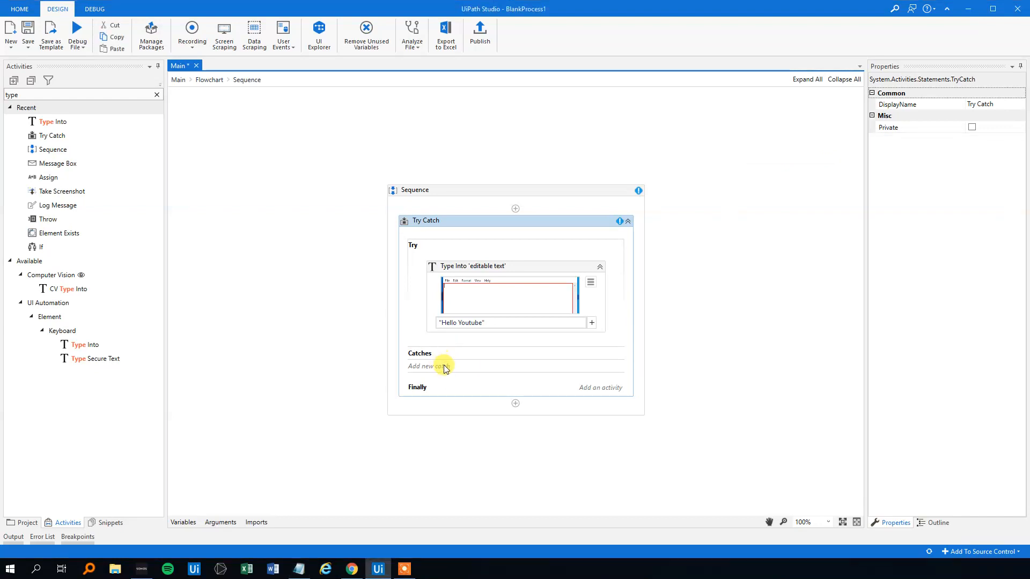
pyautogui.click(424, 367)
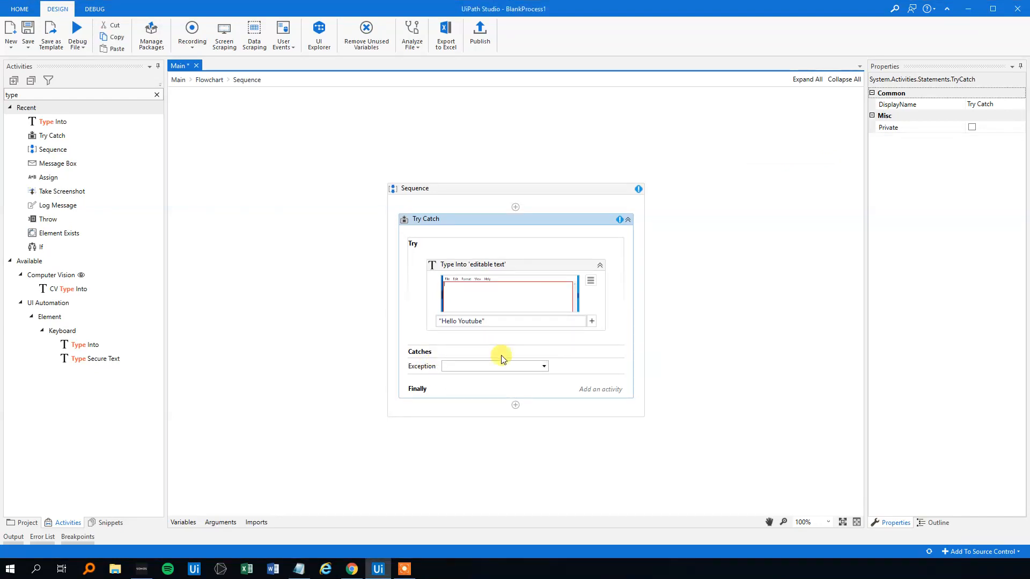
pyautogui.click(544, 366)
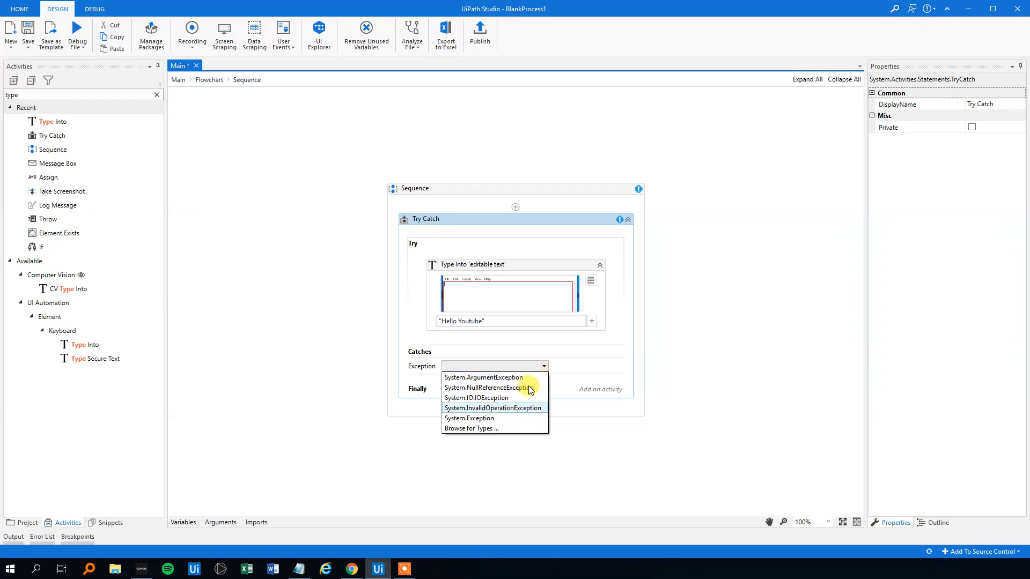
pyautogui.moveTo(469, 418)
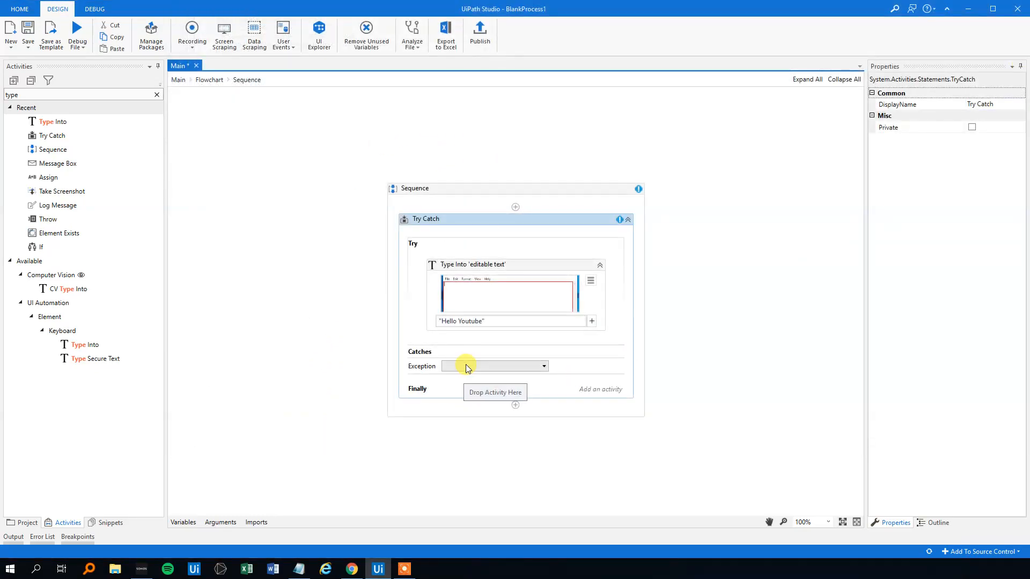
pyautogui.click(494, 366)
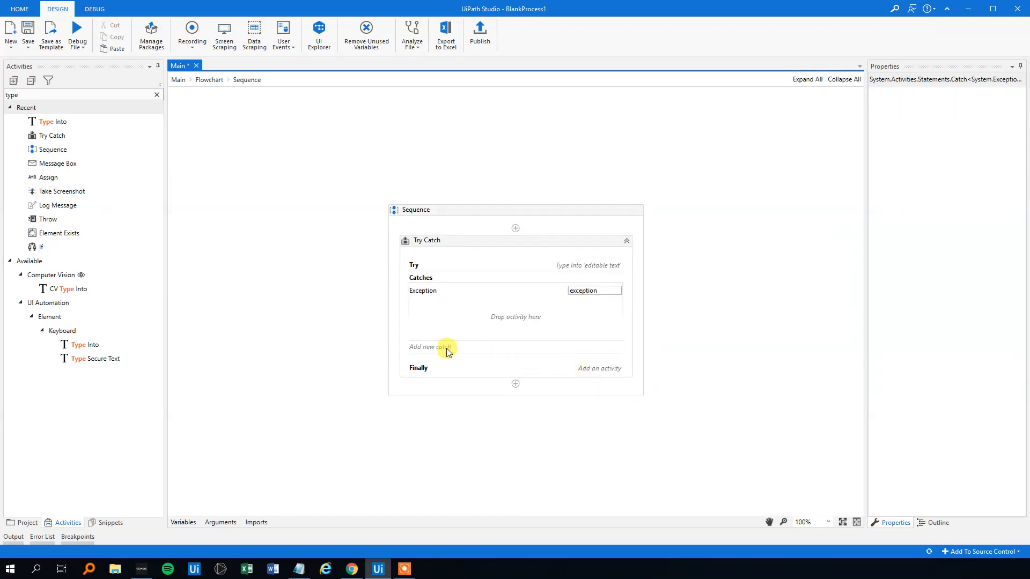
pyautogui.moveTo(533, 306)
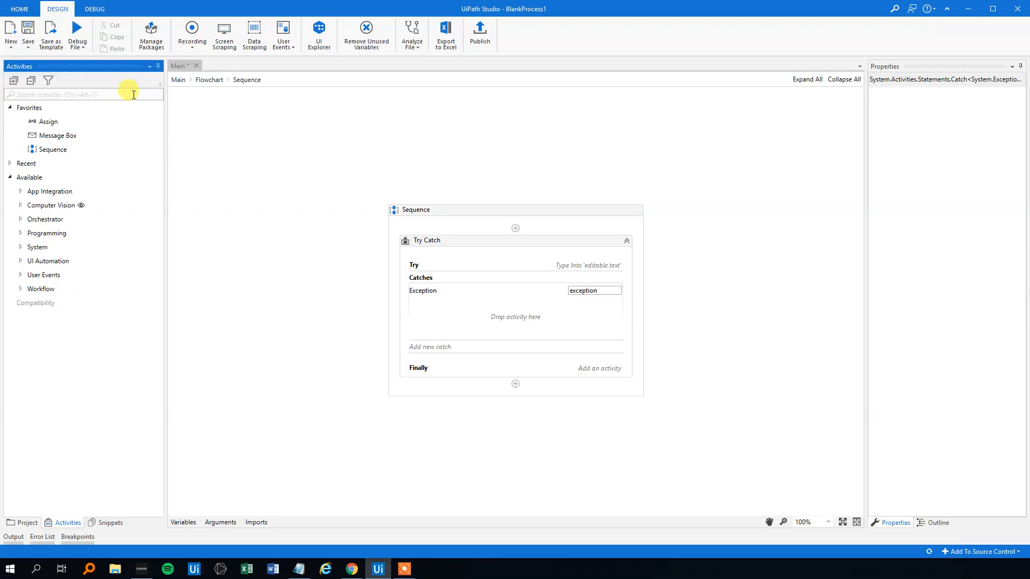
# Add an Info-level Log Message of "Notepad part" + exception.Message to the catch.
pyautogui.write('log')
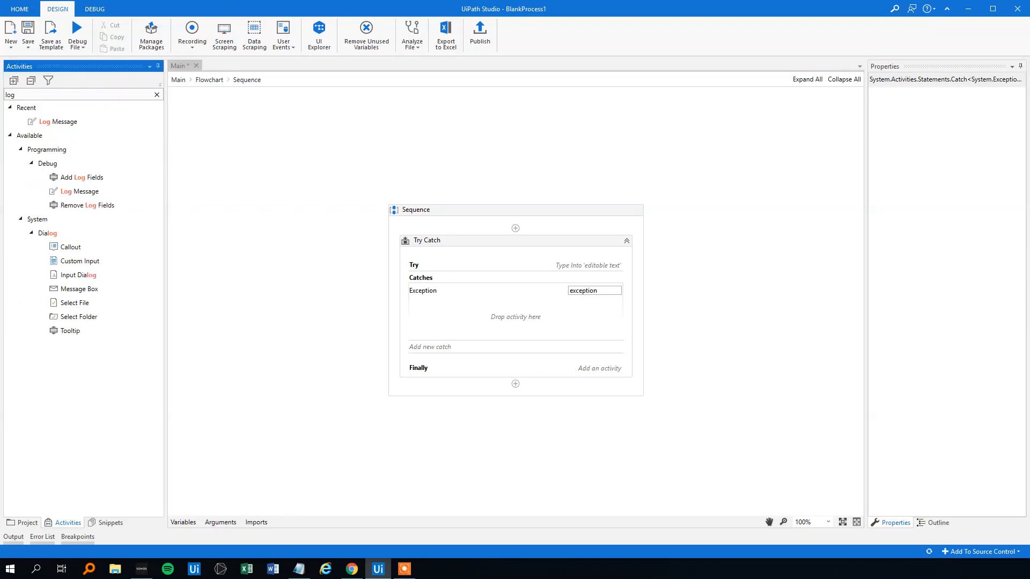
pyautogui.moveTo(58, 122); pyautogui.dragTo(499, 318)
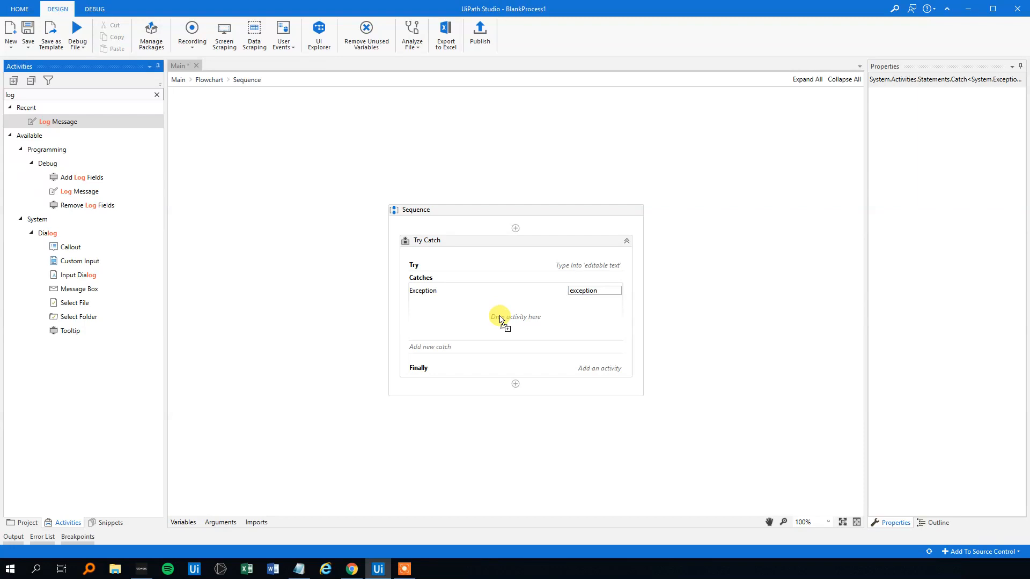
pyautogui.click(591, 315)
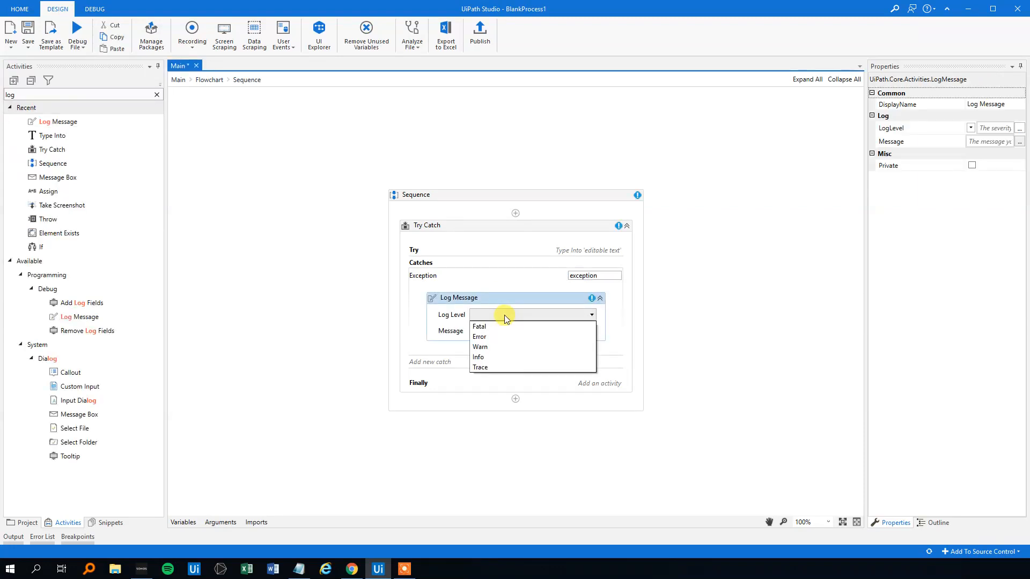
pyautogui.click(478, 357)
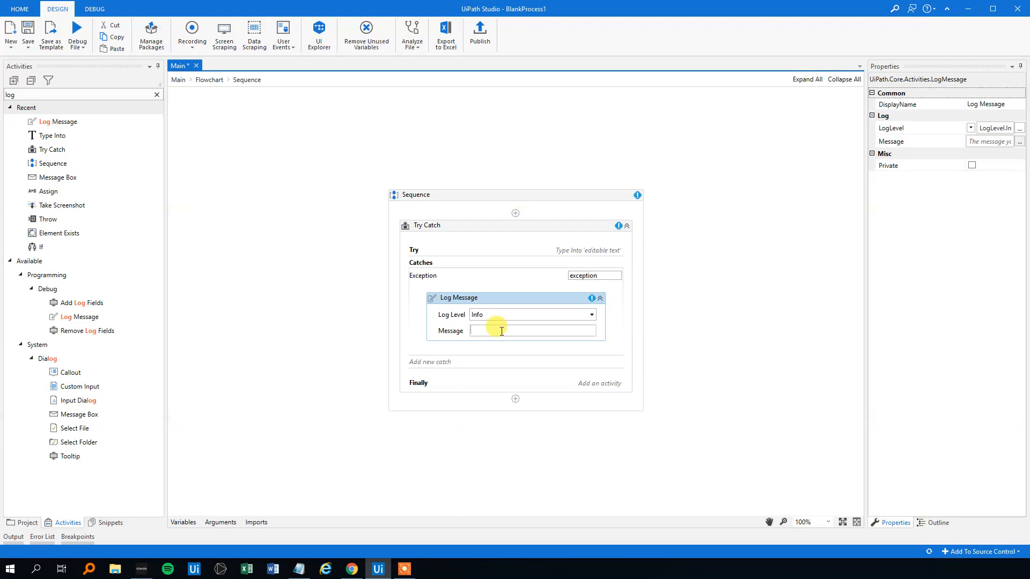
pyautogui.write('""')
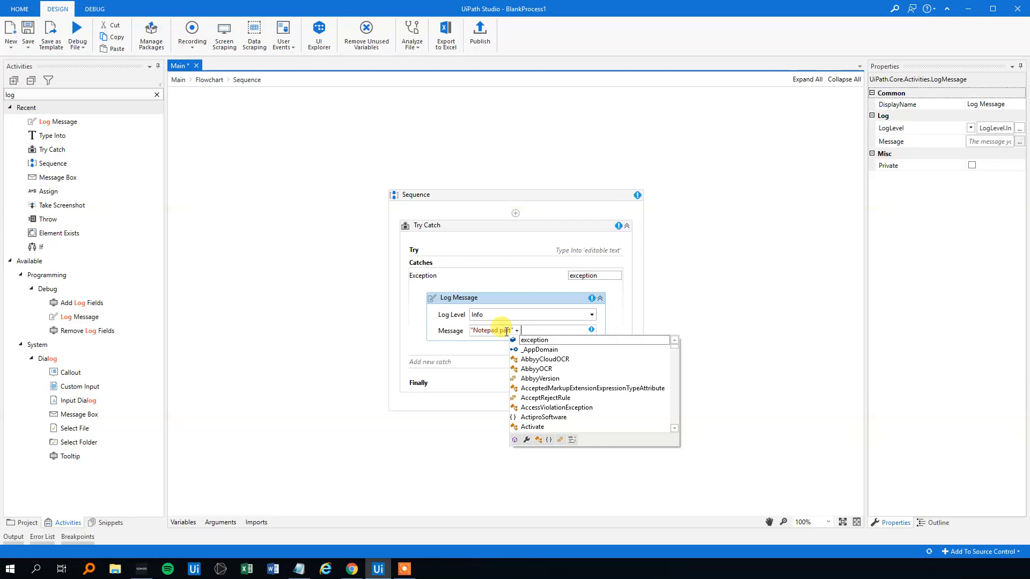
pyautogui.write('exception.')
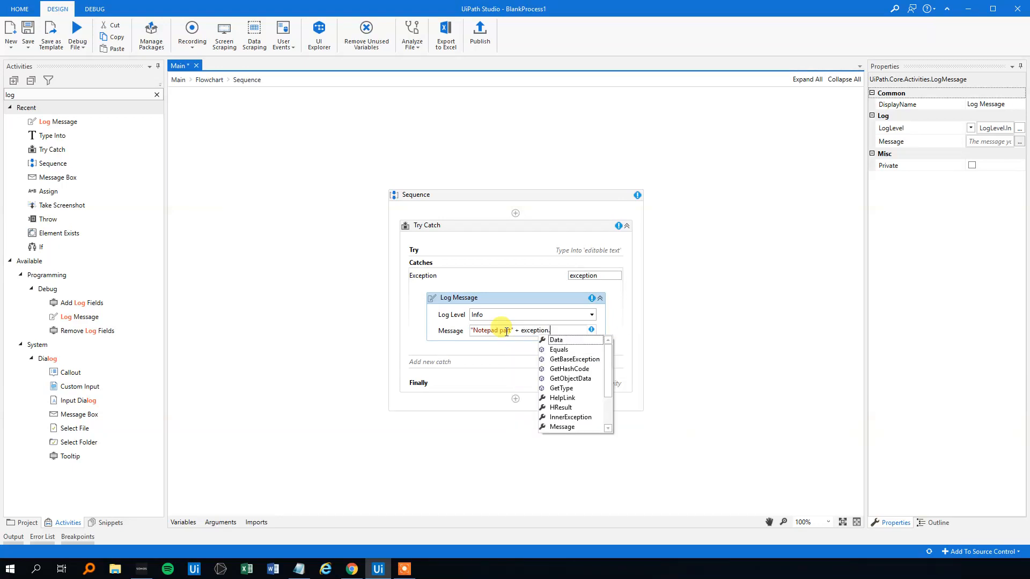
pyautogui.write('me')
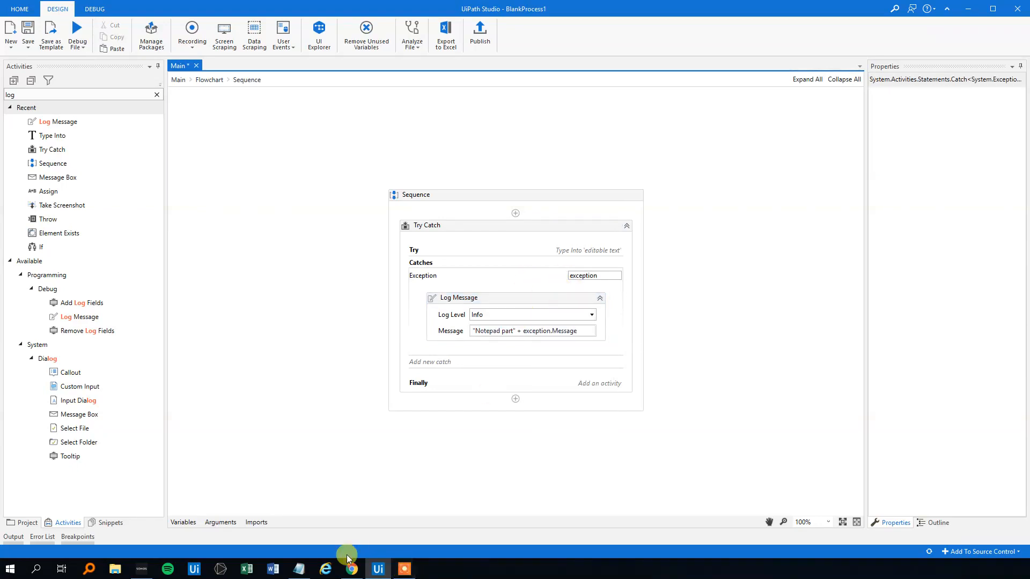
# Commit the log message expression and run the workflow.
pyautogui.click(298, 568)
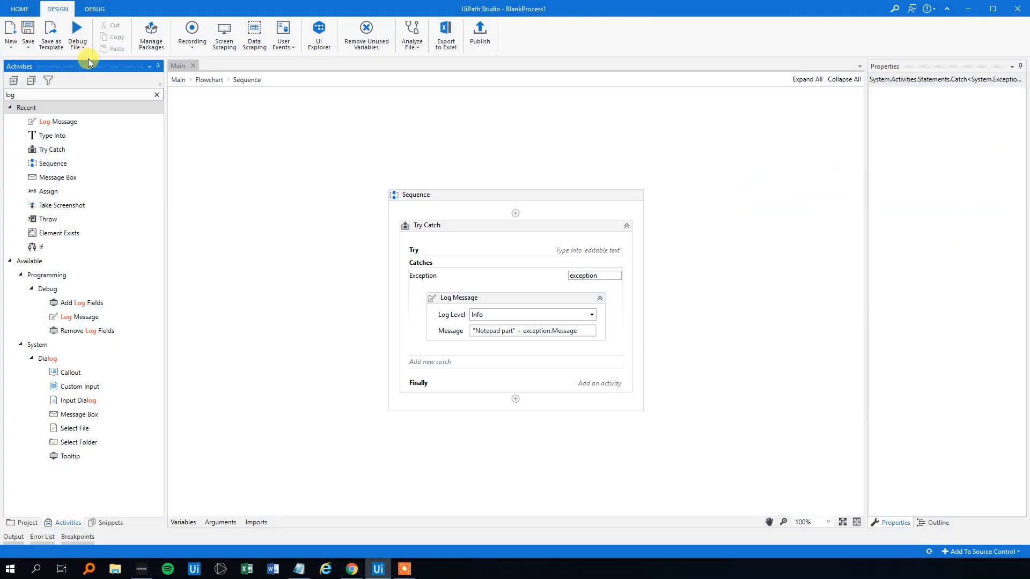
pyautogui.moveTo(532, 280)
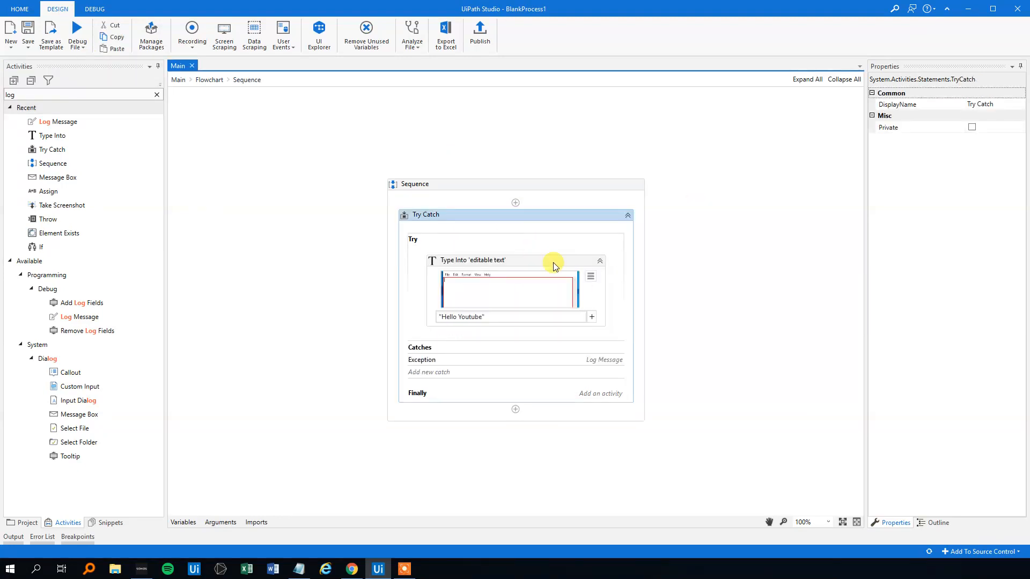
pyautogui.moveTo(286, 500)
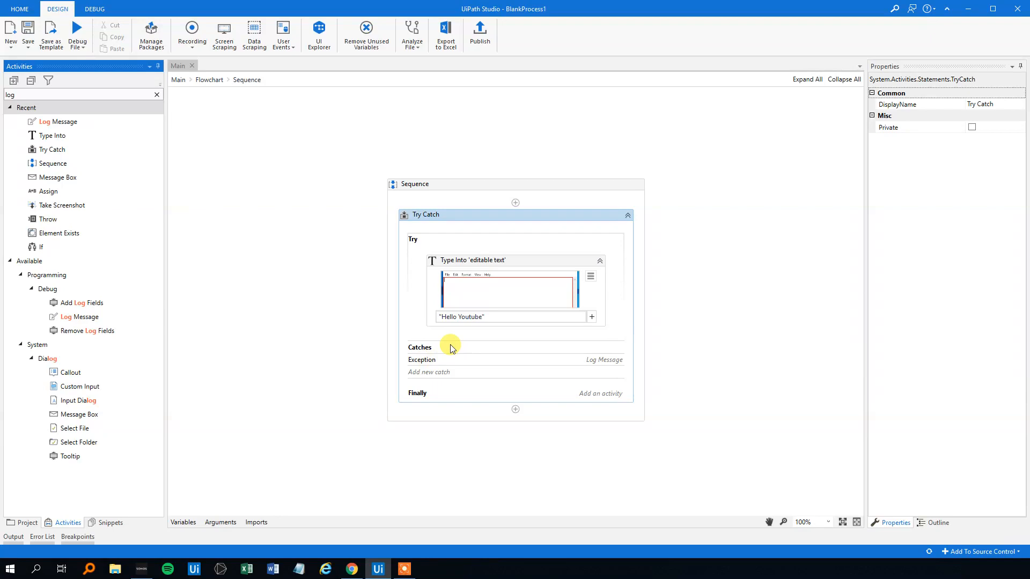
pyautogui.click(85, 48)
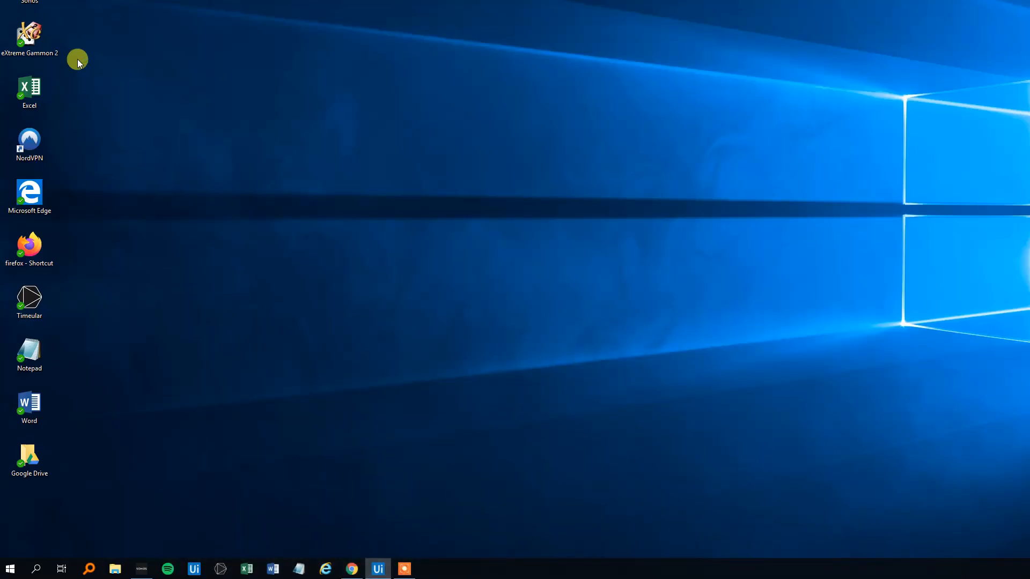
# Run the workflow again and return to the Studio designer.
pyautogui.click(404, 568)
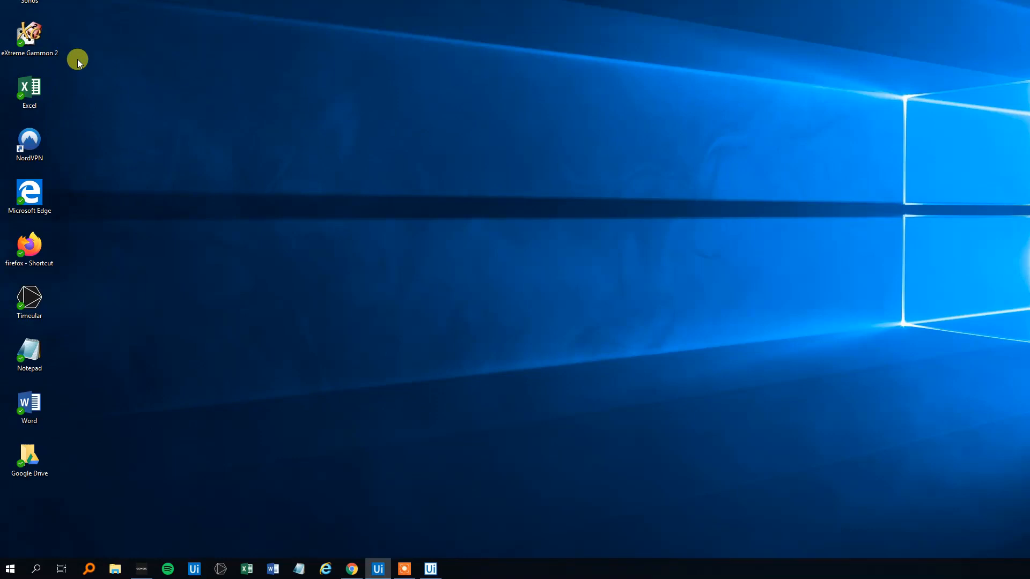
pyautogui.moveTo(438, 311)
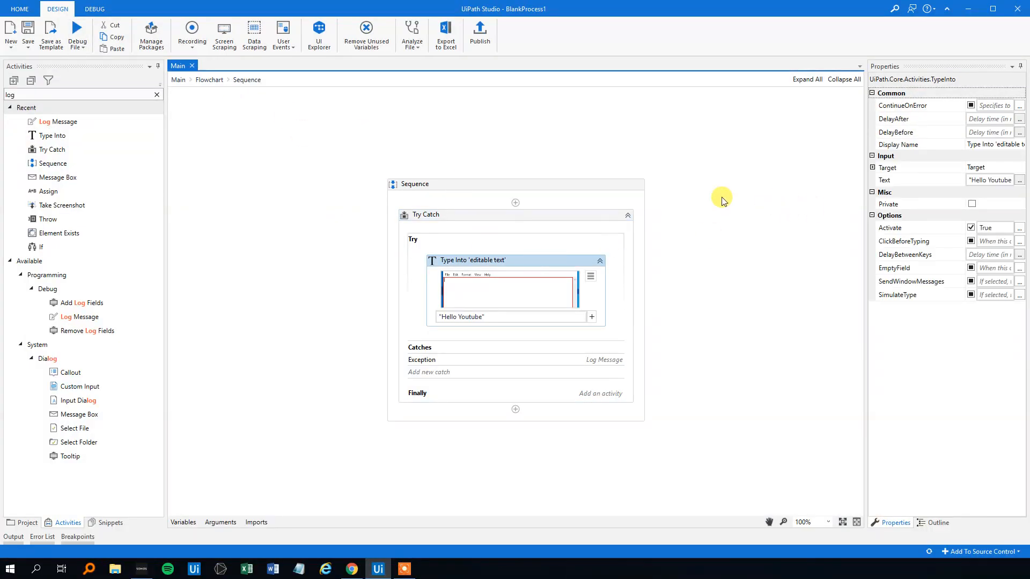
pyautogui.click(873, 167)
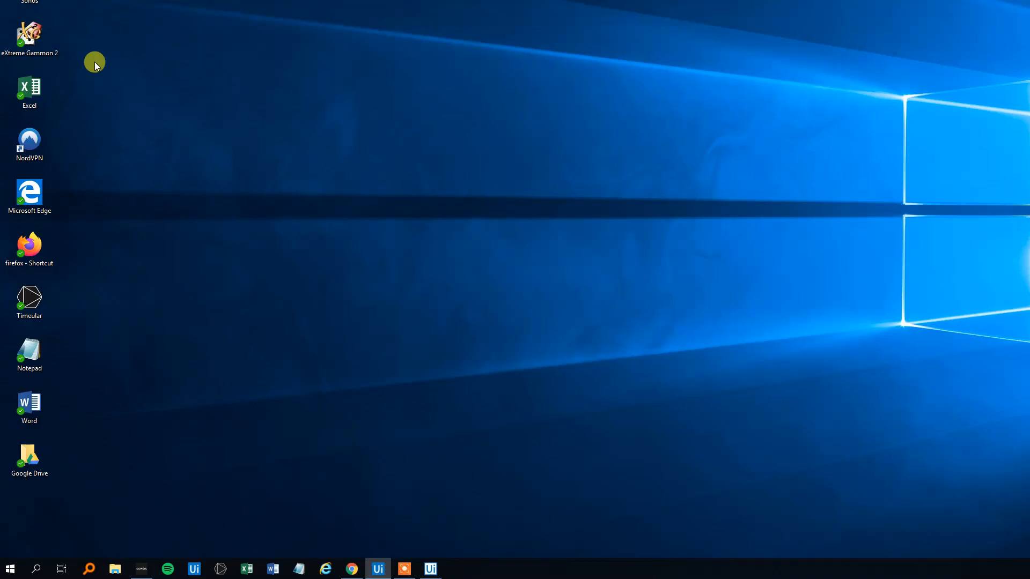
pyautogui.click(378, 569)
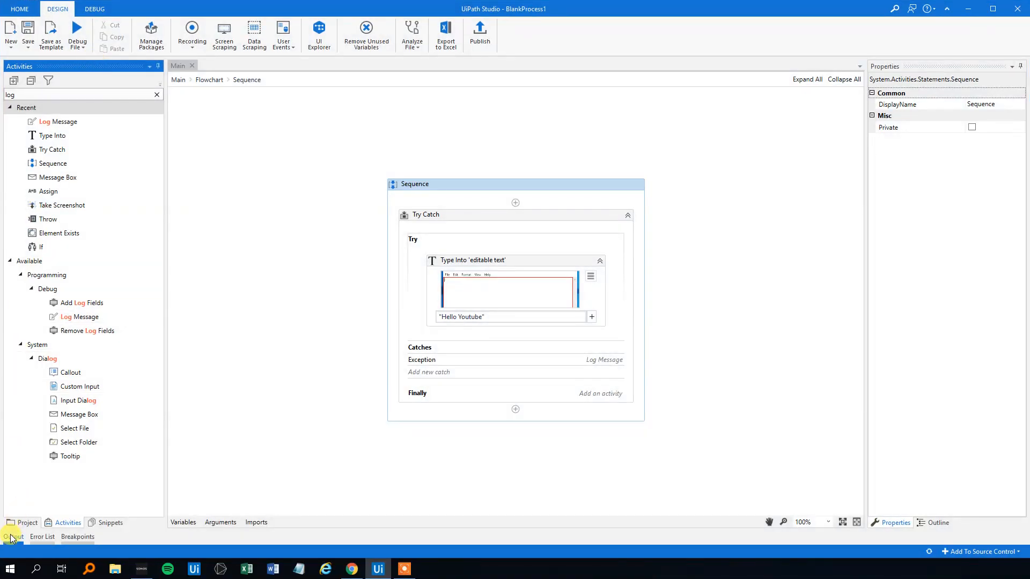
# Open the Output panel showing the "Notepad part" element-not-found log.
pyautogui.click(13, 536)
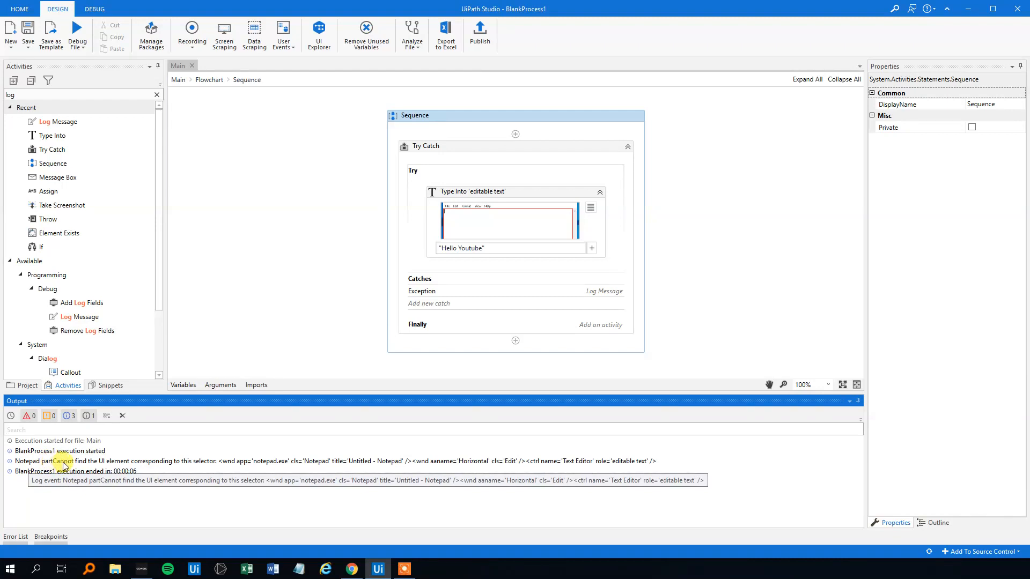
pyautogui.moveTo(105, 462)
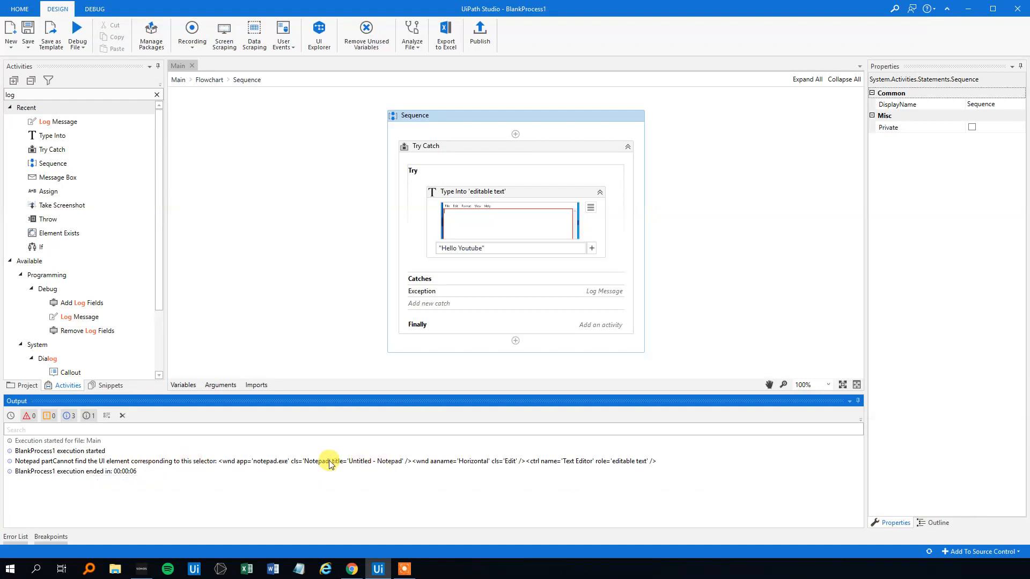
pyautogui.moveTo(288, 467)
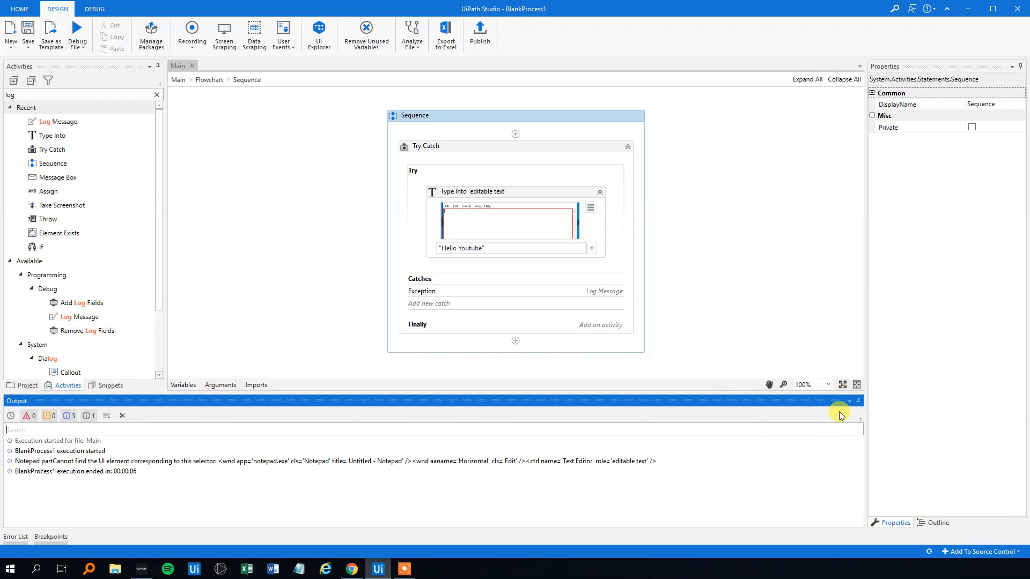
pyautogui.click(849, 401)
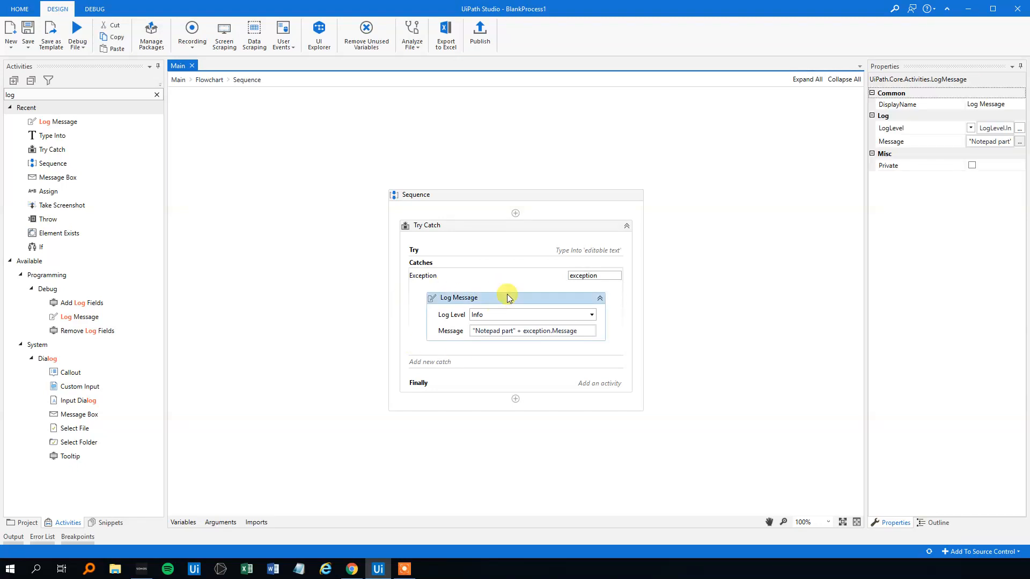
pyautogui.moveTo(509, 298)
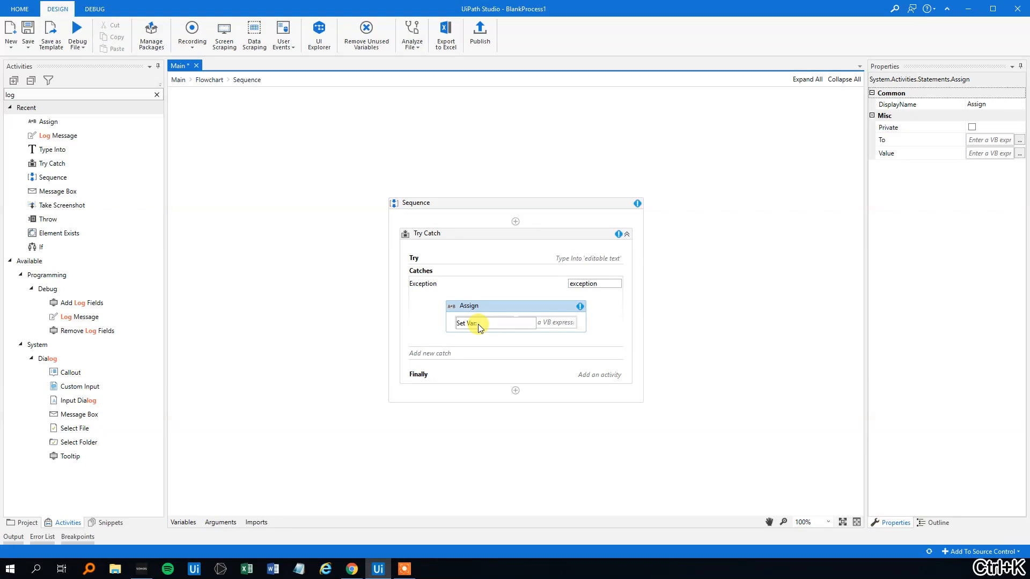
# Assign strExceptionMsg = "Note part " + exception.Message, then place a Message Box after it.
pyautogui.write('str')
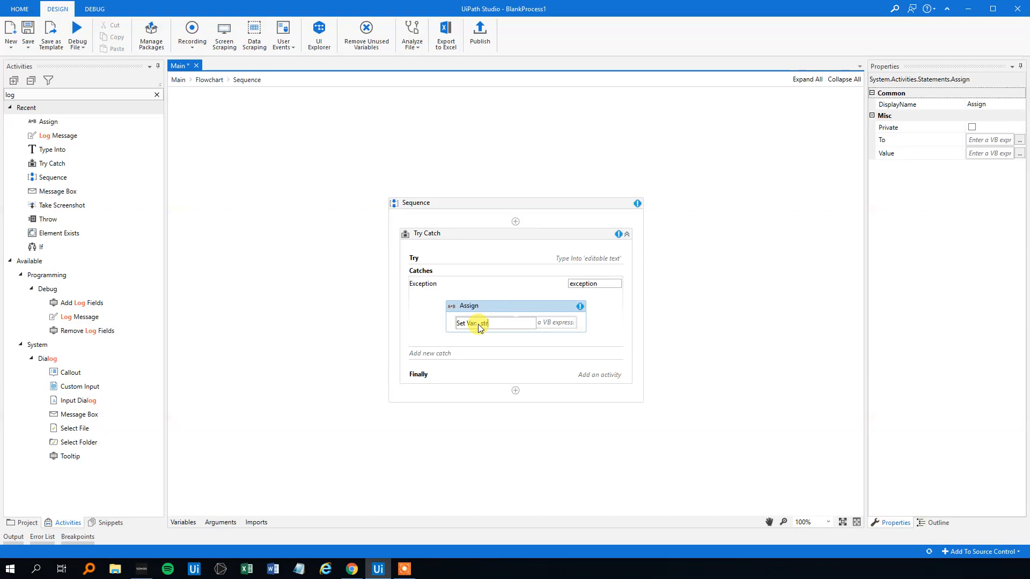
pyautogui.write('ExceptionMsg')
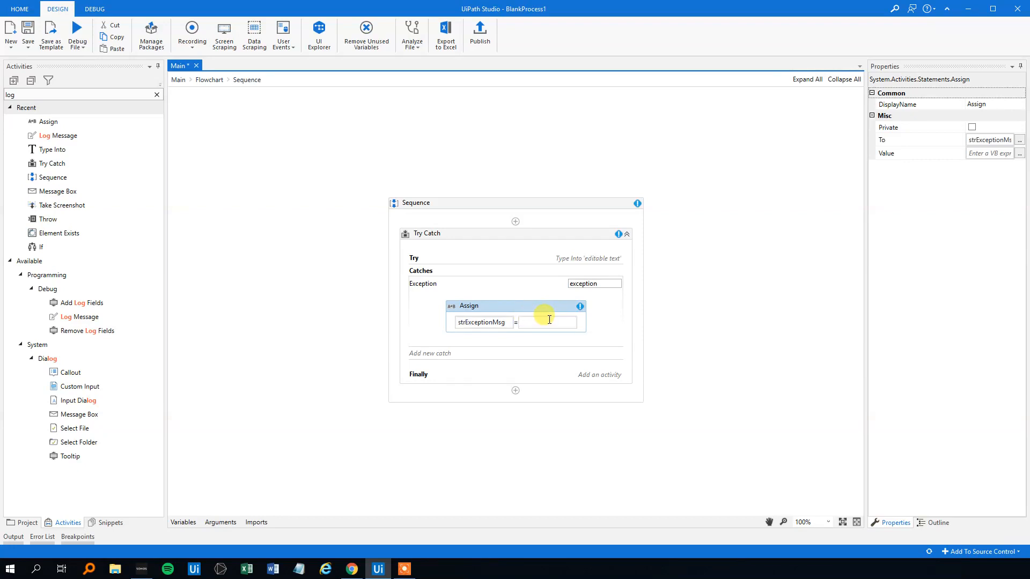
pyautogui.write('"Note part')
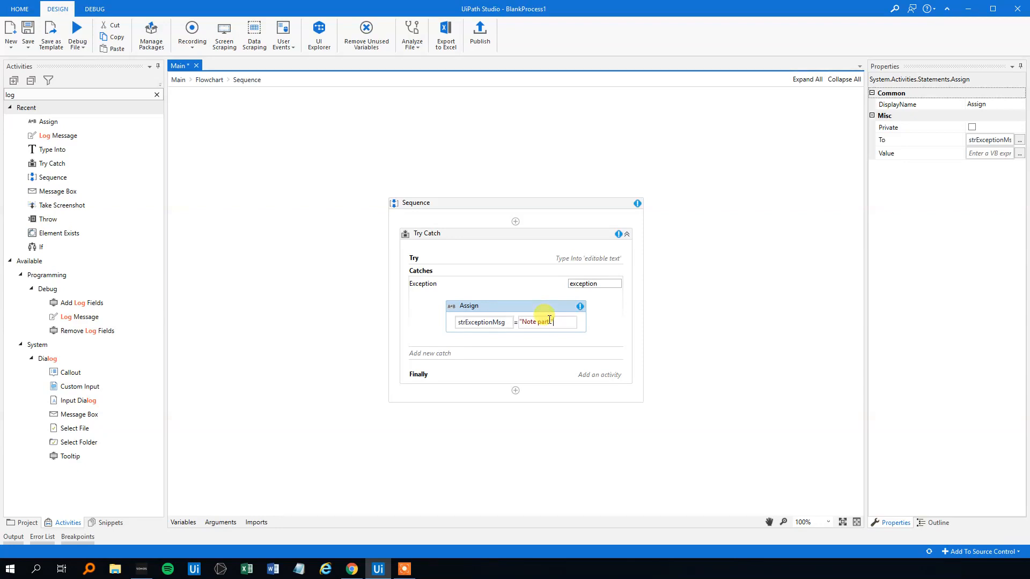
pyautogui.write('exception.m')
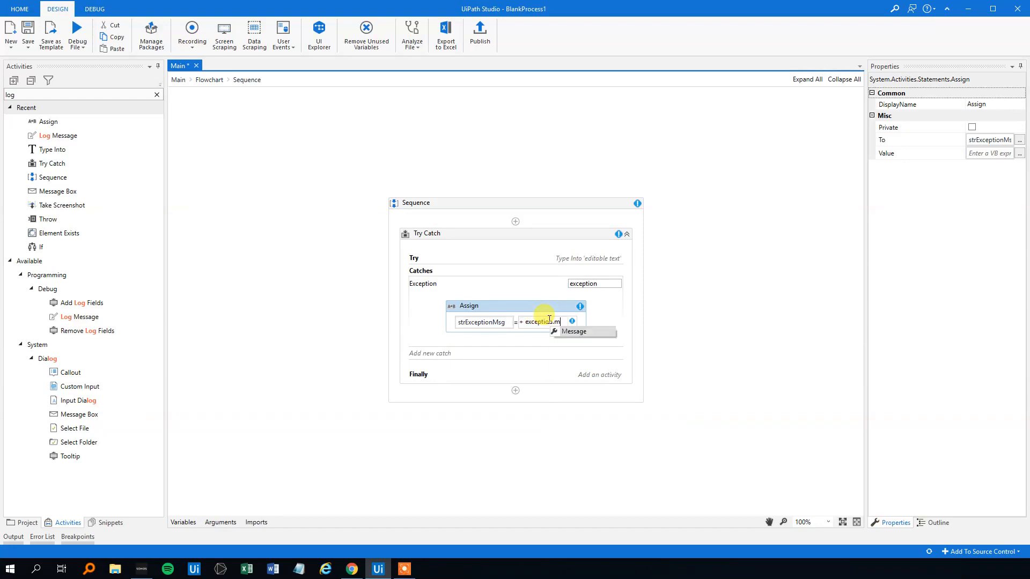
pyautogui.click(574, 332)
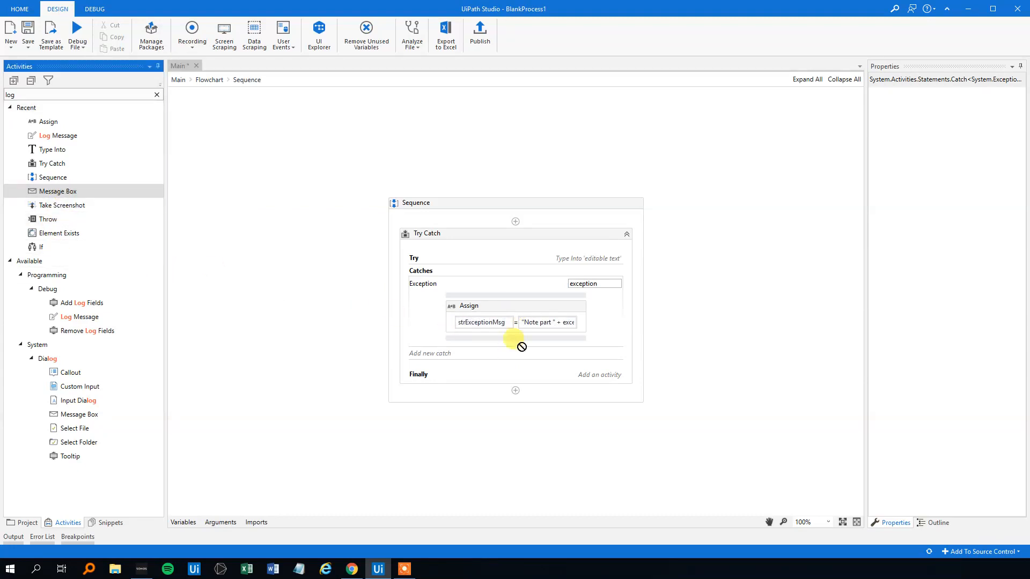
pyautogui.click(516, 345)
pyautogui.write('strExceptionMsg')
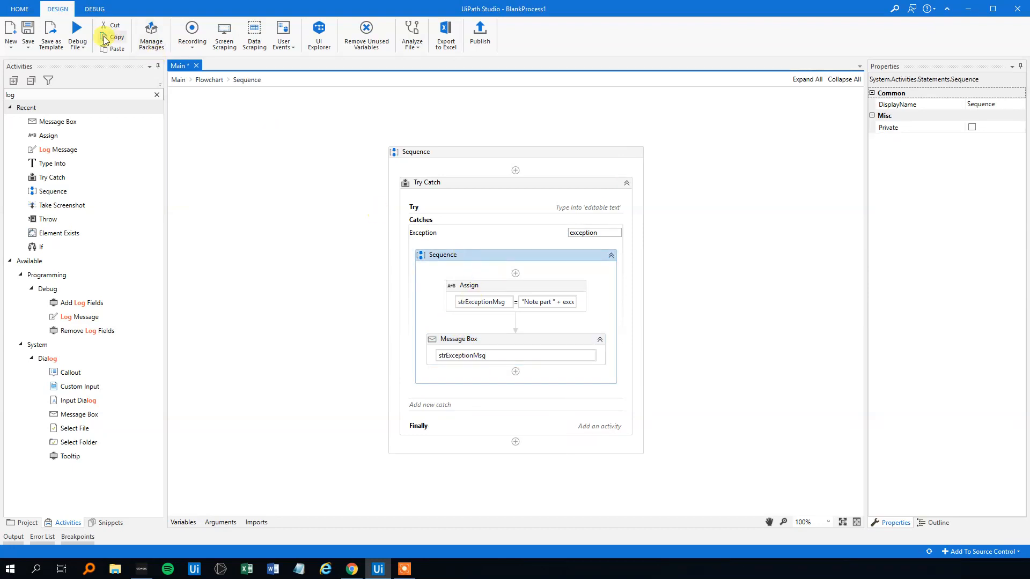
# Debug the file and dismiss the "Note part" error message box.
pyautogui.click(77, 34)
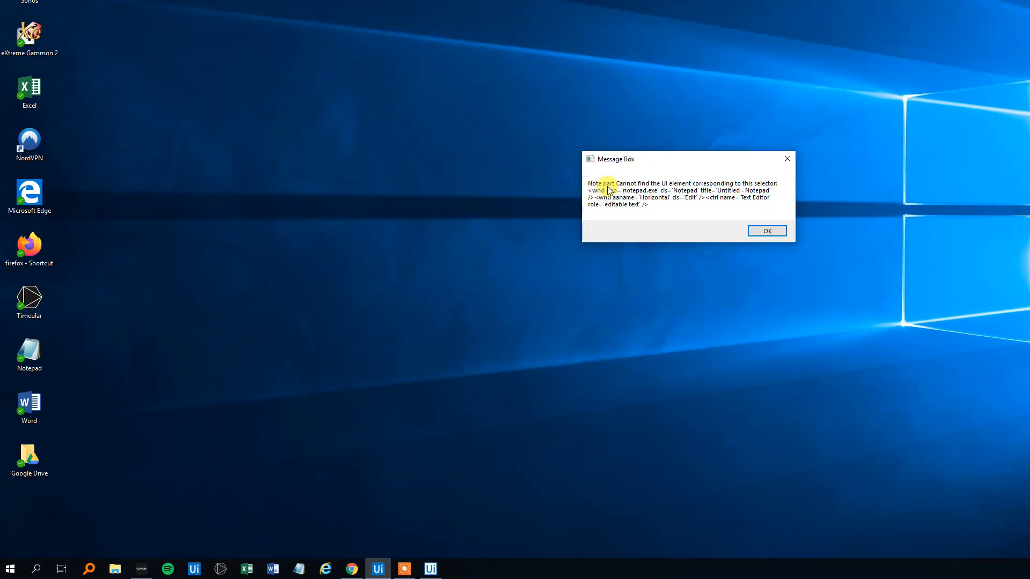
pyautogui.moveTo(718, 163)
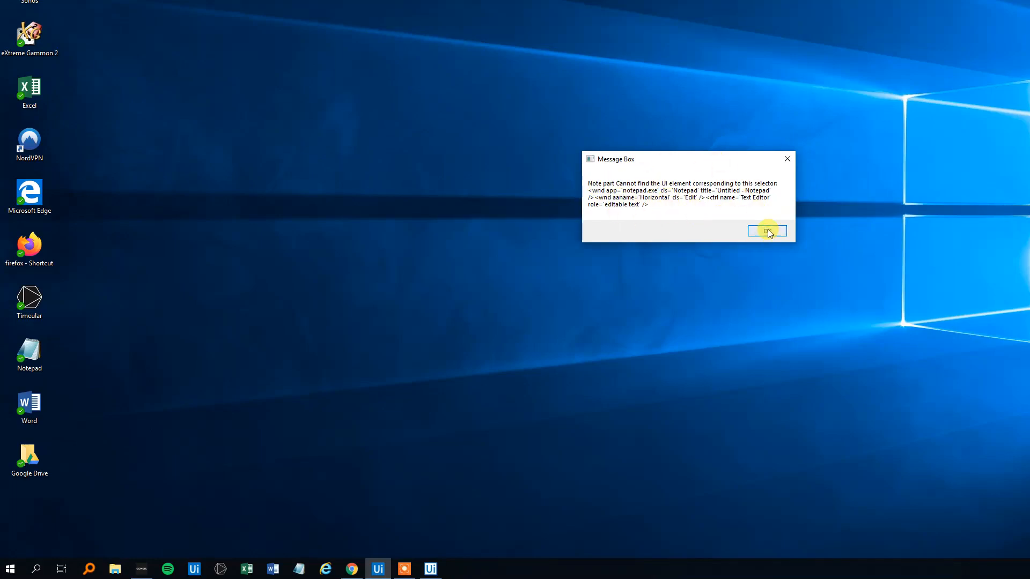
pyautogui.click(767, 232)
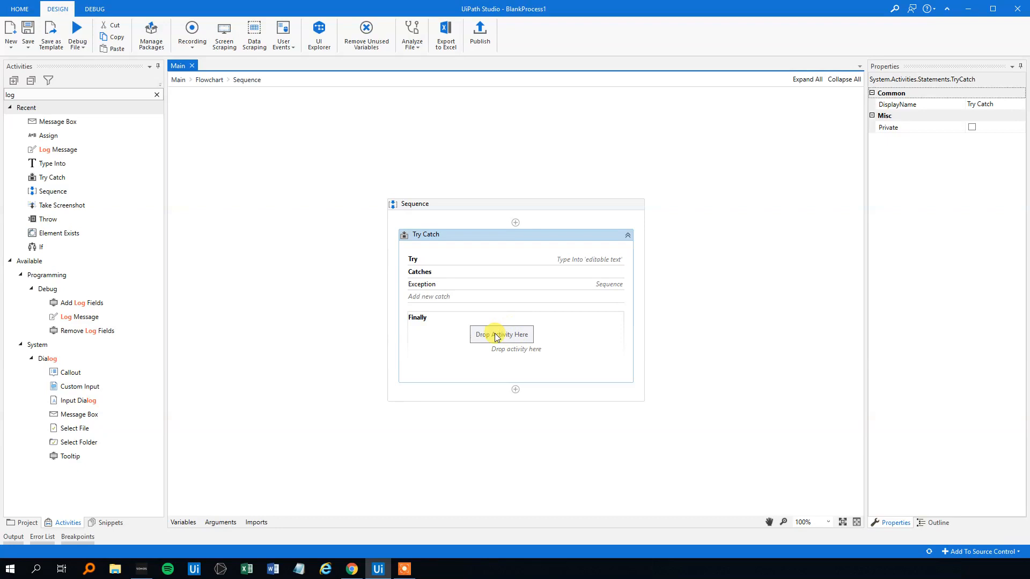
pyautogui.moveTo(426, 316)
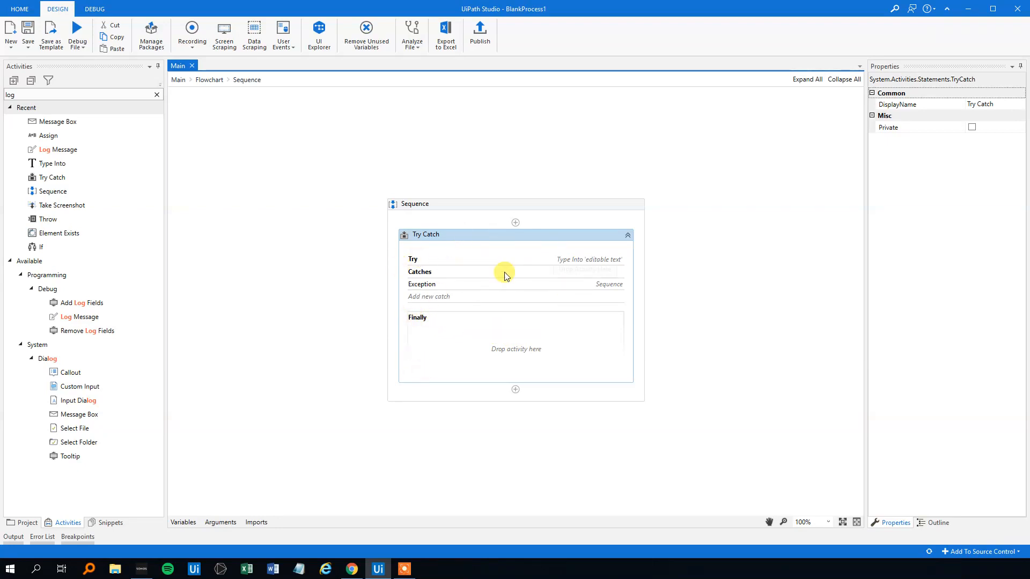
pyautogui.moveTo(486, 235)
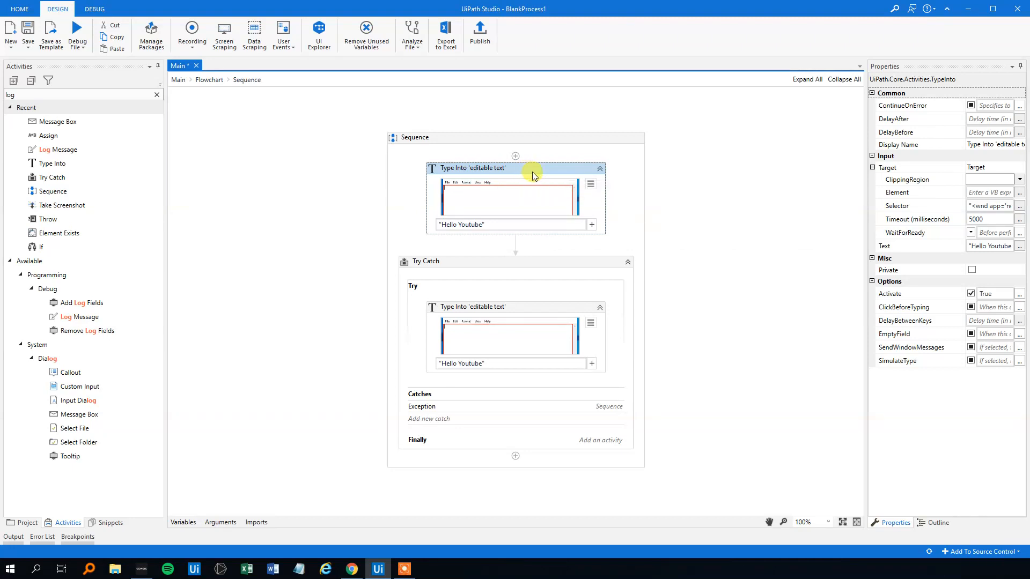
# Paste the "Hello Youtube" Type Into above the Try Catch and run it.
pyautogui.click(87, 37)
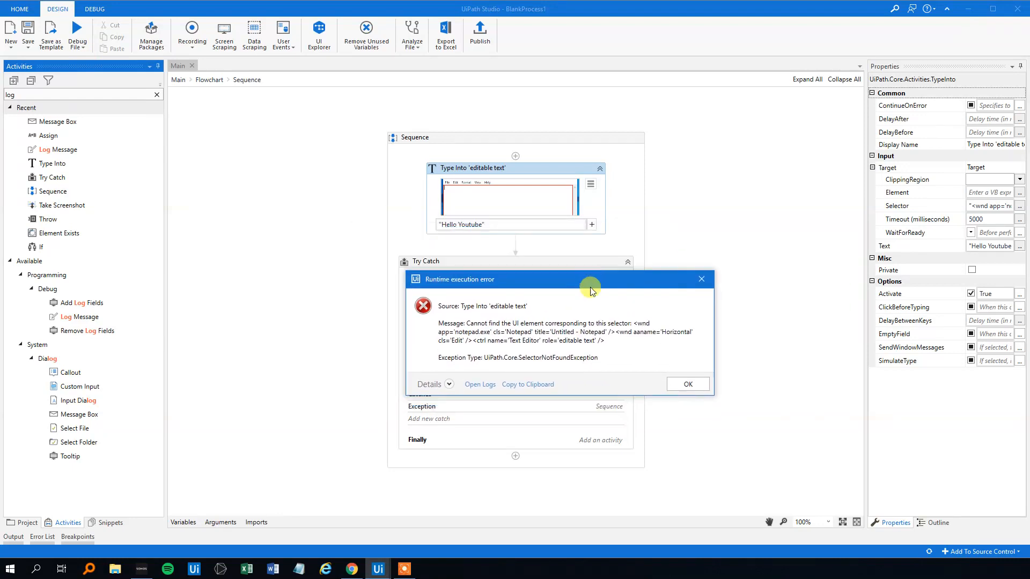
# Dismiss the uncaught selector-not-found runtime error after running the unprotected Type Into.
pyautogui.click(687, 384)
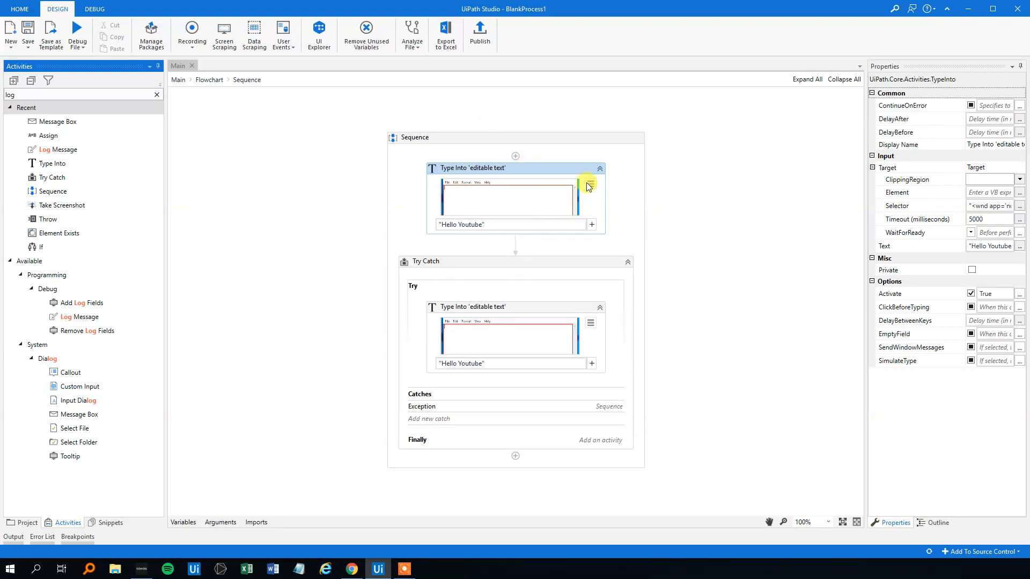
pyautogui.moveTo(566, 172)
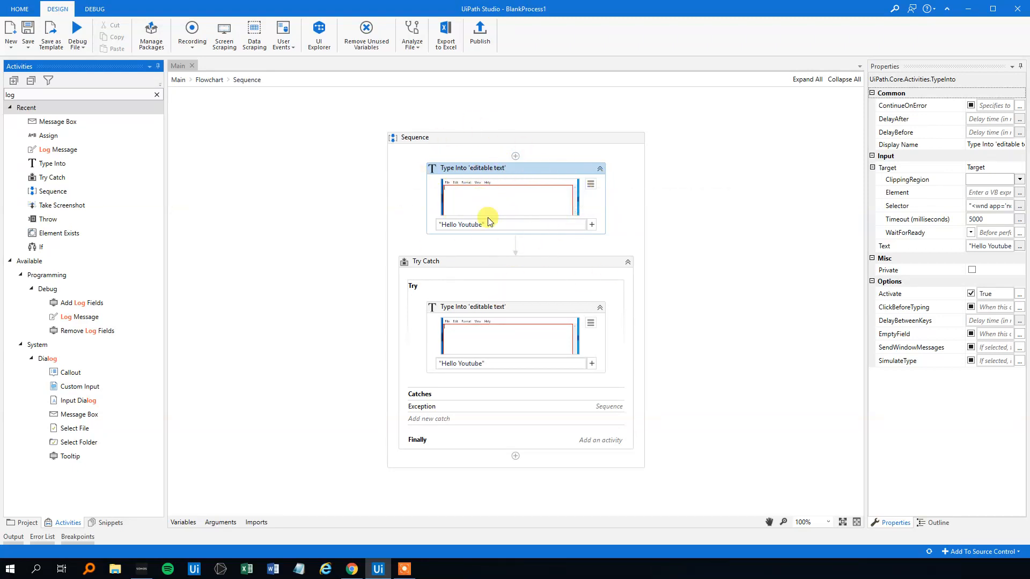
pyautogui.moveTo(522, 178)
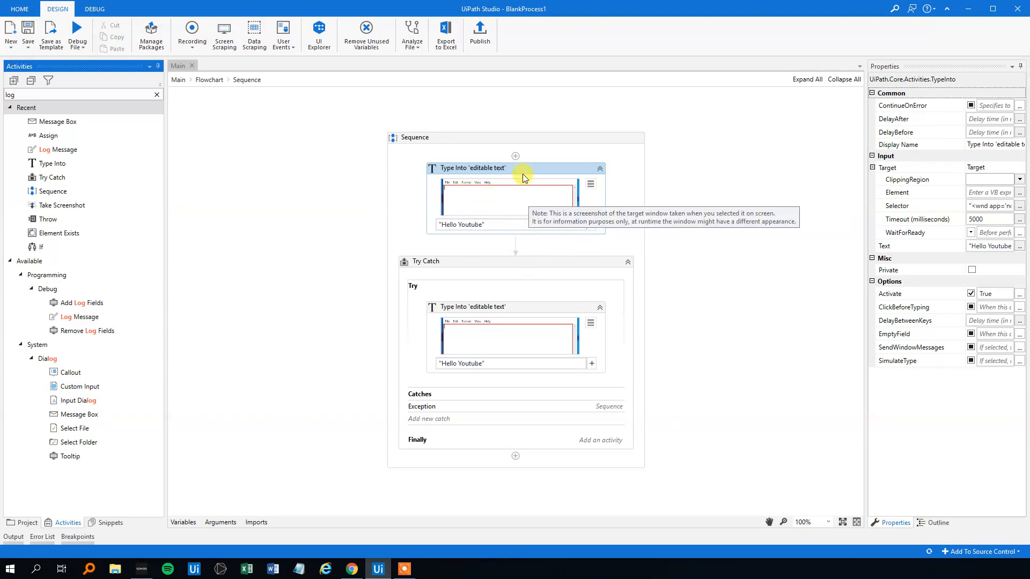
pyautogui.moveTo(526, 289)
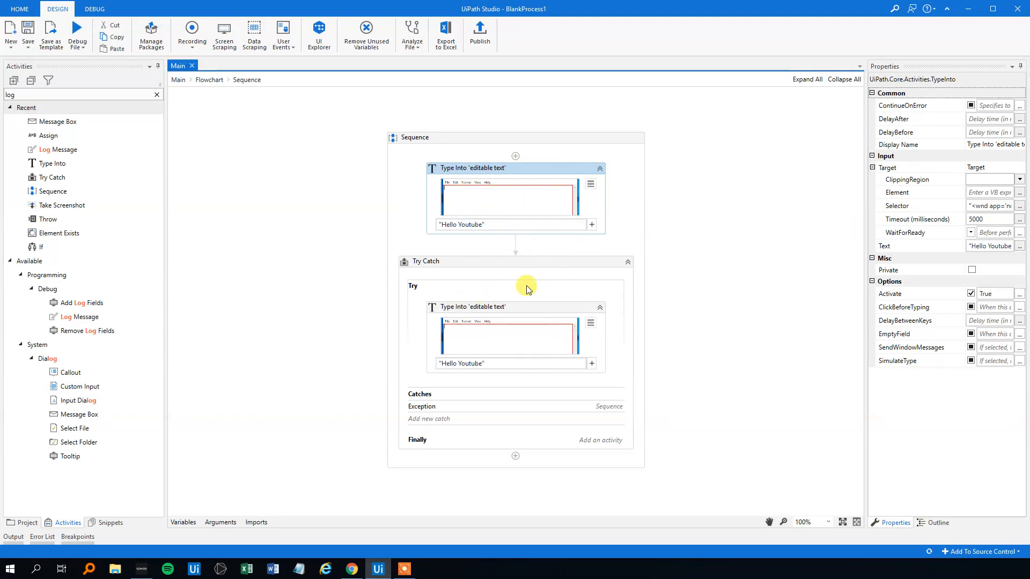
pyautogui.moveTo(522, 248)
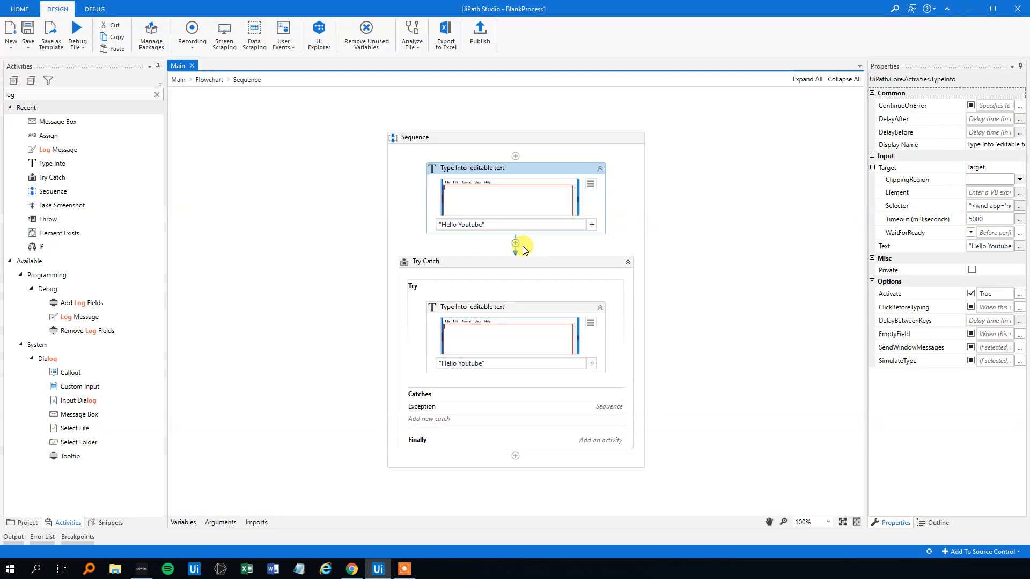
pyautogui.moveTo(491, 274)
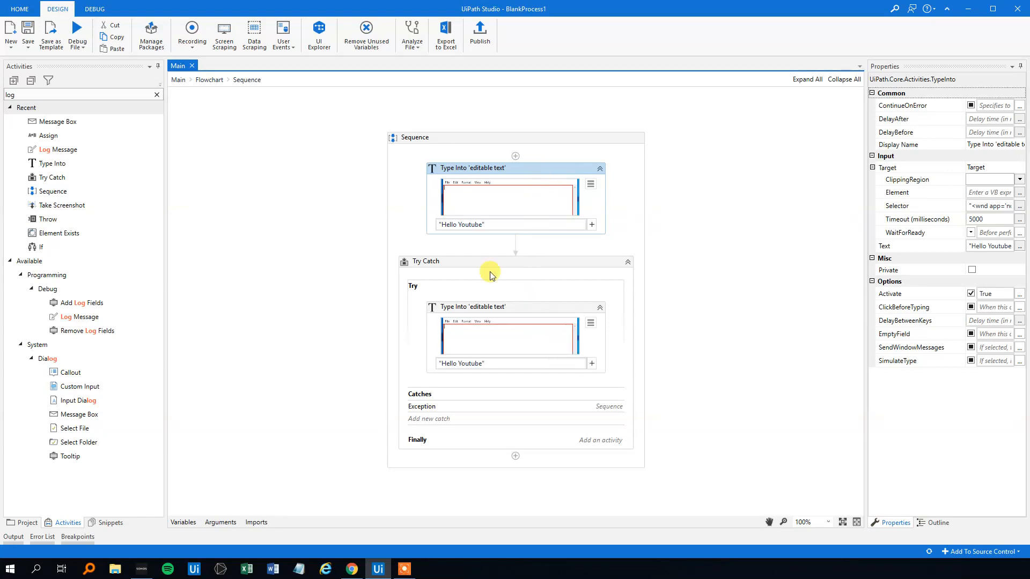
pyautogui.moveTo(456, 266)
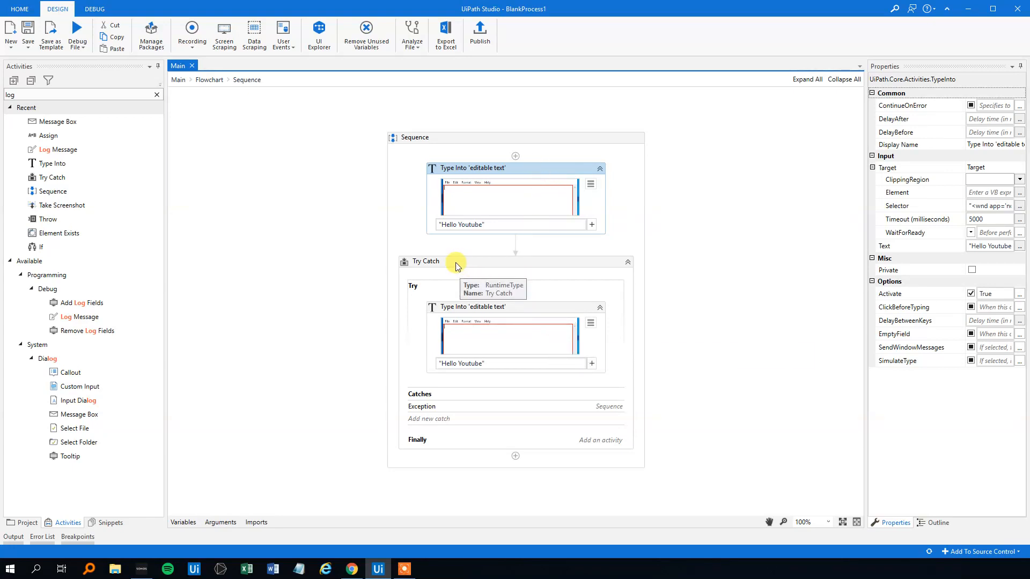